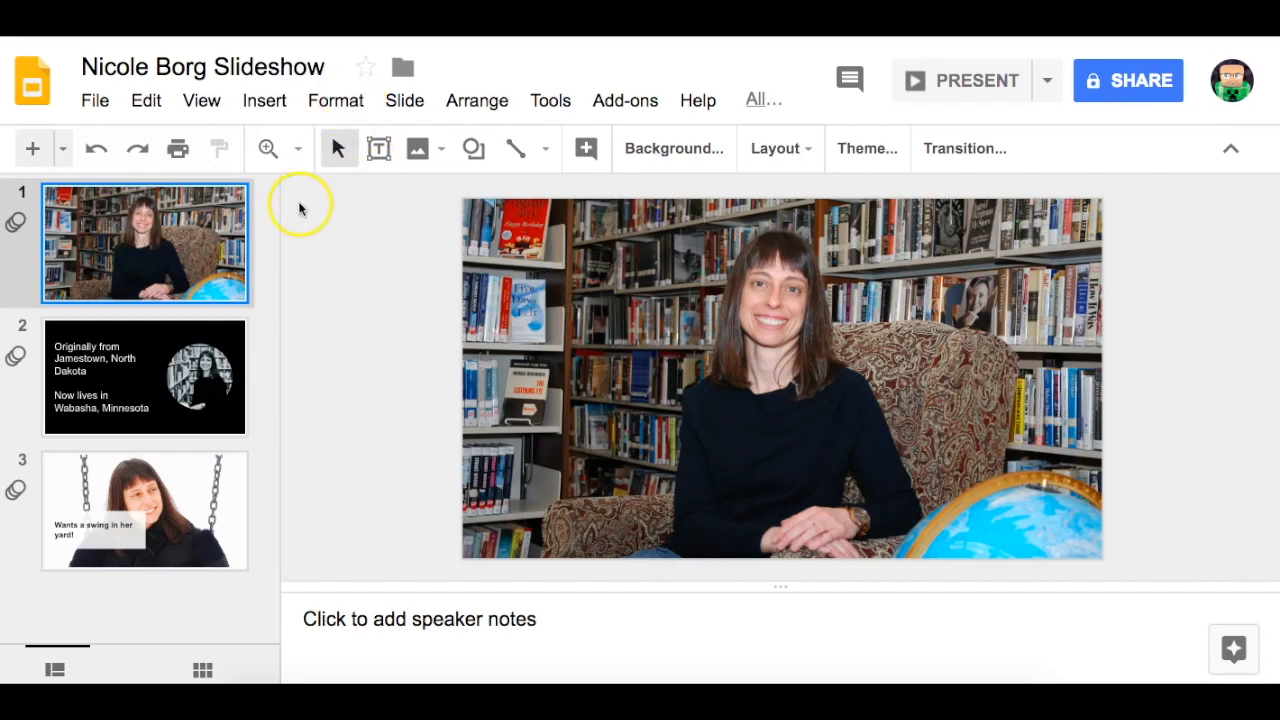
{"action": "mouse_move", "coordinate": [308, 404]}
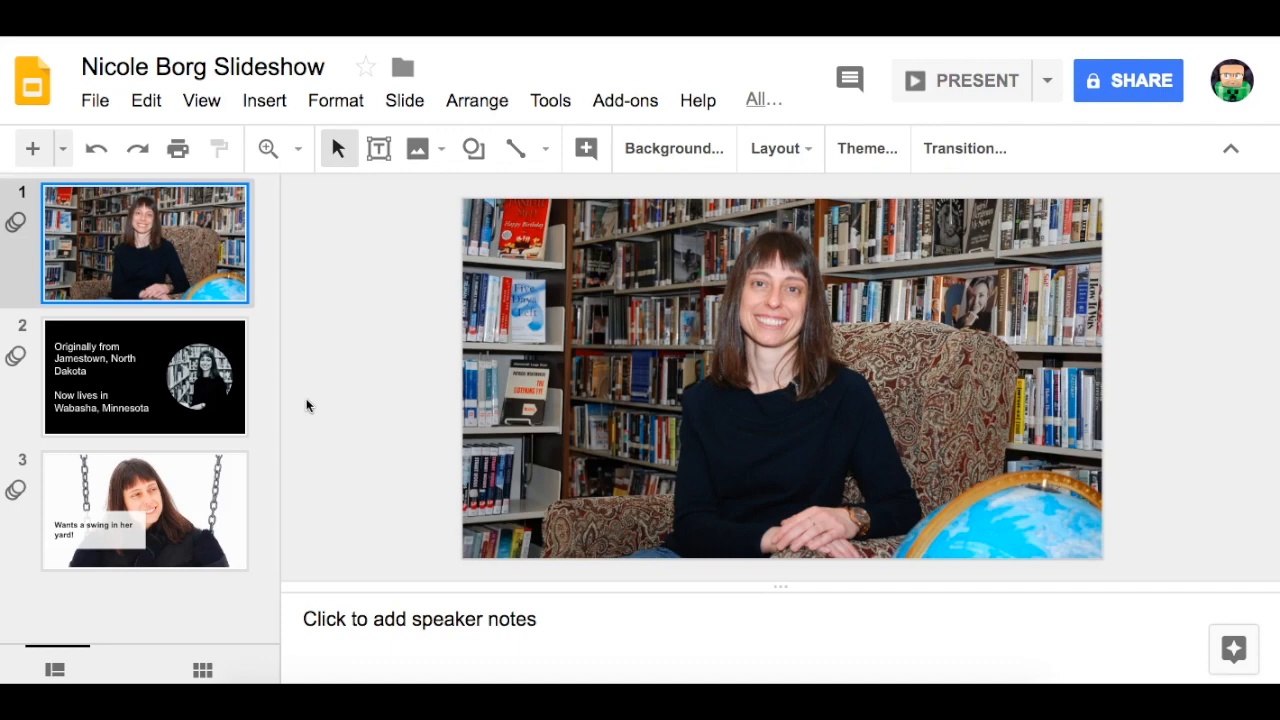
{"action": "mouse_move", "coordinate": [340, 148]}
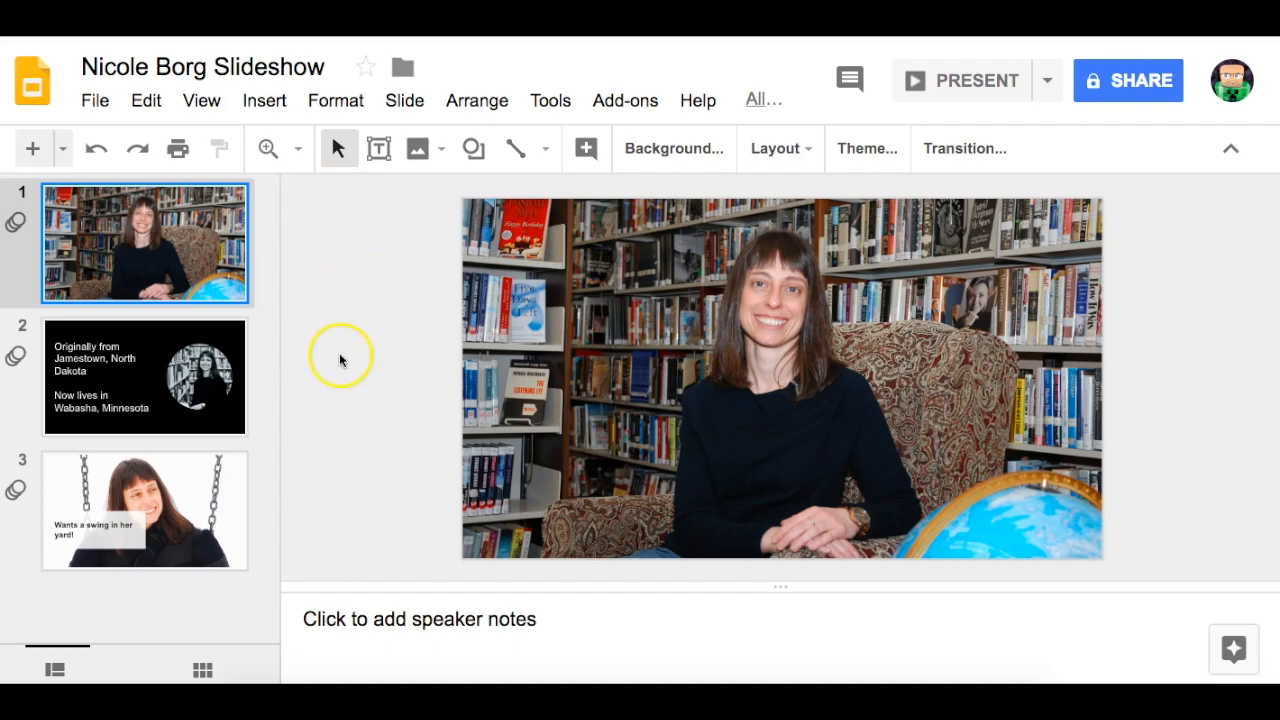
{"action": "mouse_move", "coordinate": [376, 336]}
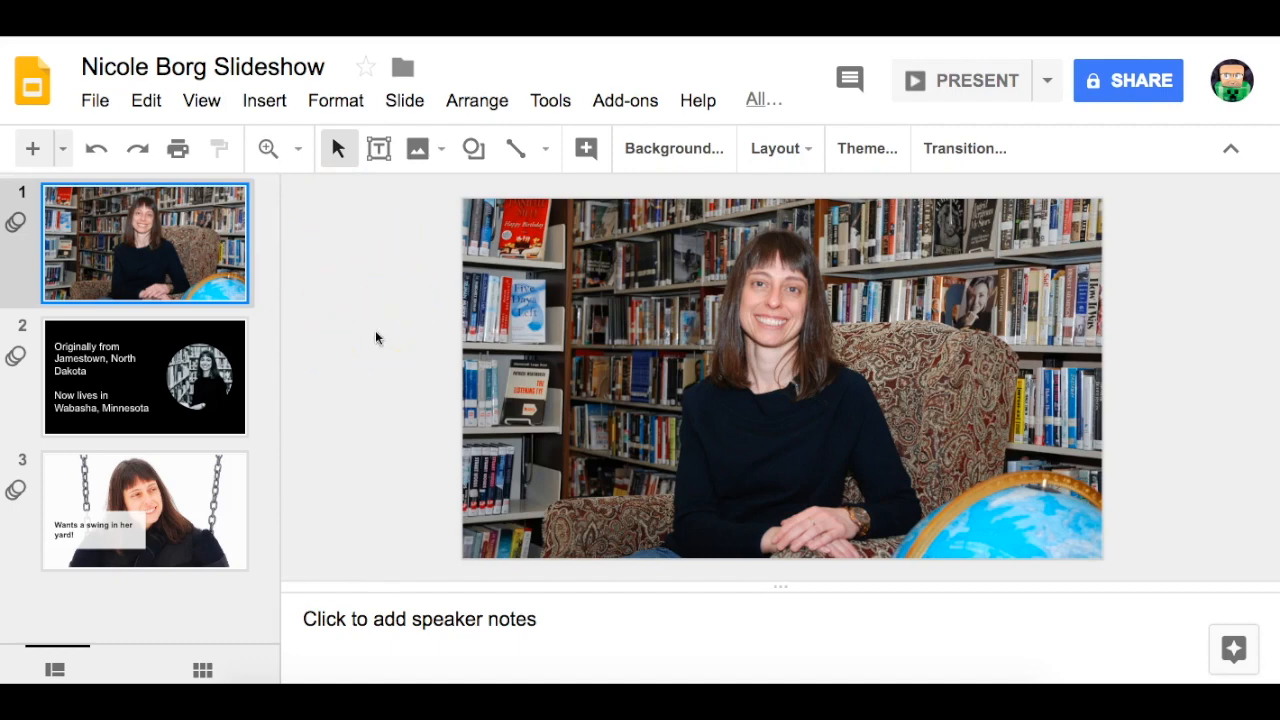
{"action": "mouse_move", "coordinate": [384, 192]}
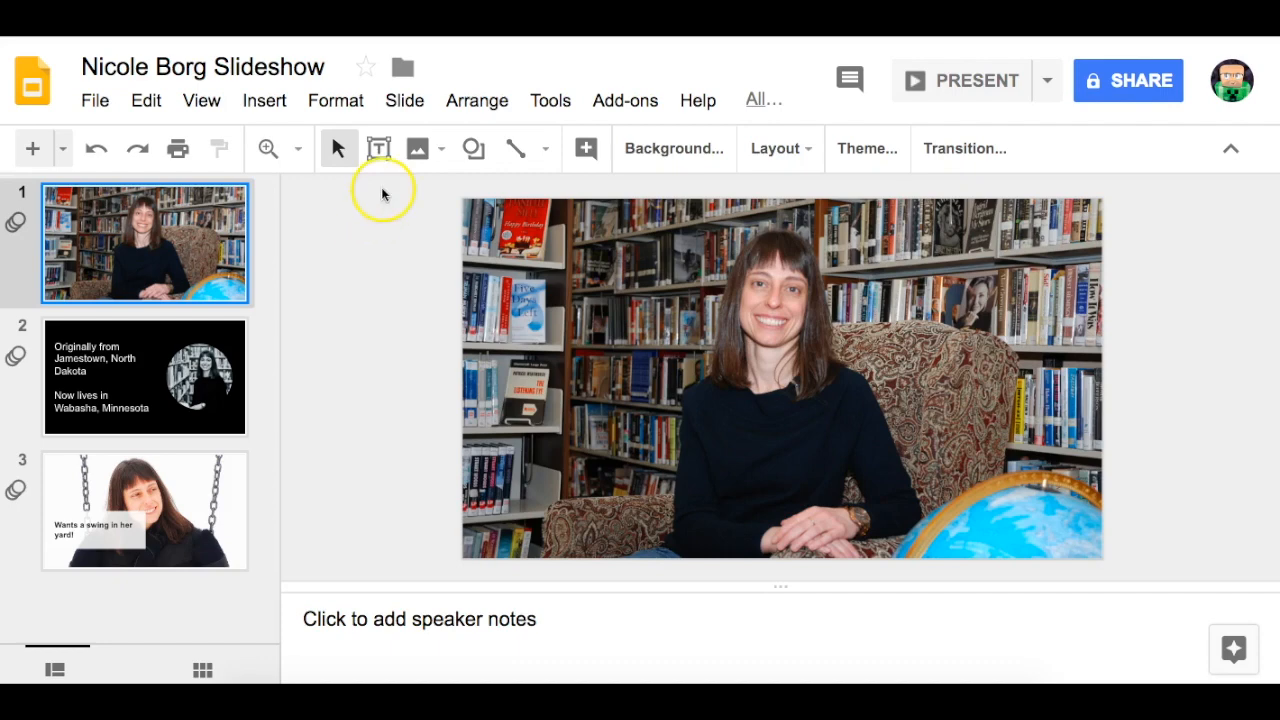
{"action": "mouse_move", "coordinate": [336, 322]}
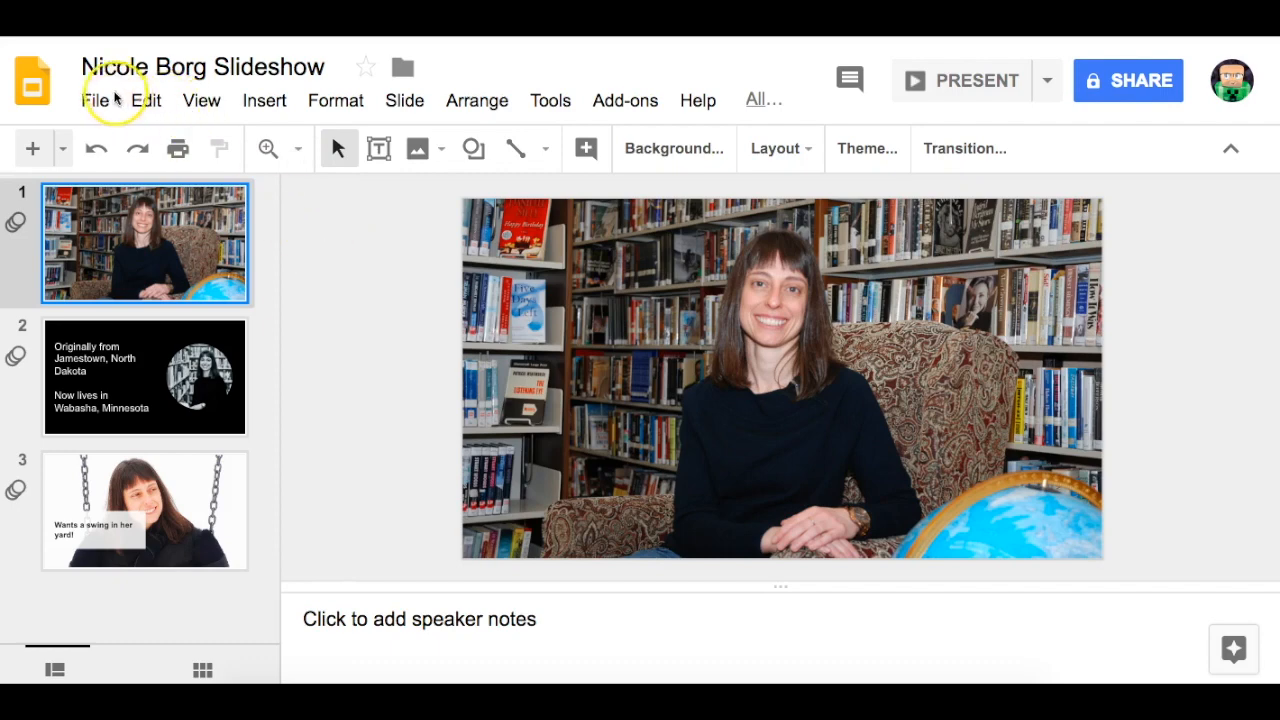
Bring up the Publish to the web embed code for the presentation.
{"action": "left_click", "coordinate": [96, 100]}
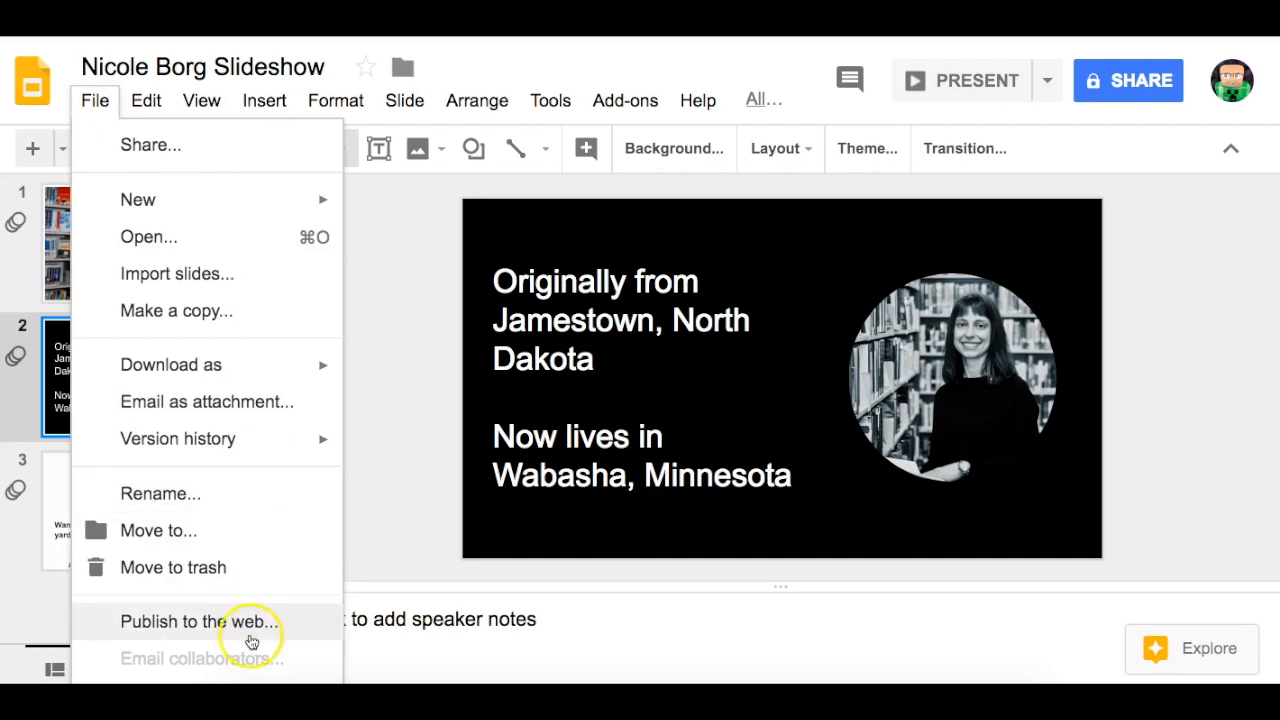
{"action": "mouse_move", "coordinate": [212, 600]}
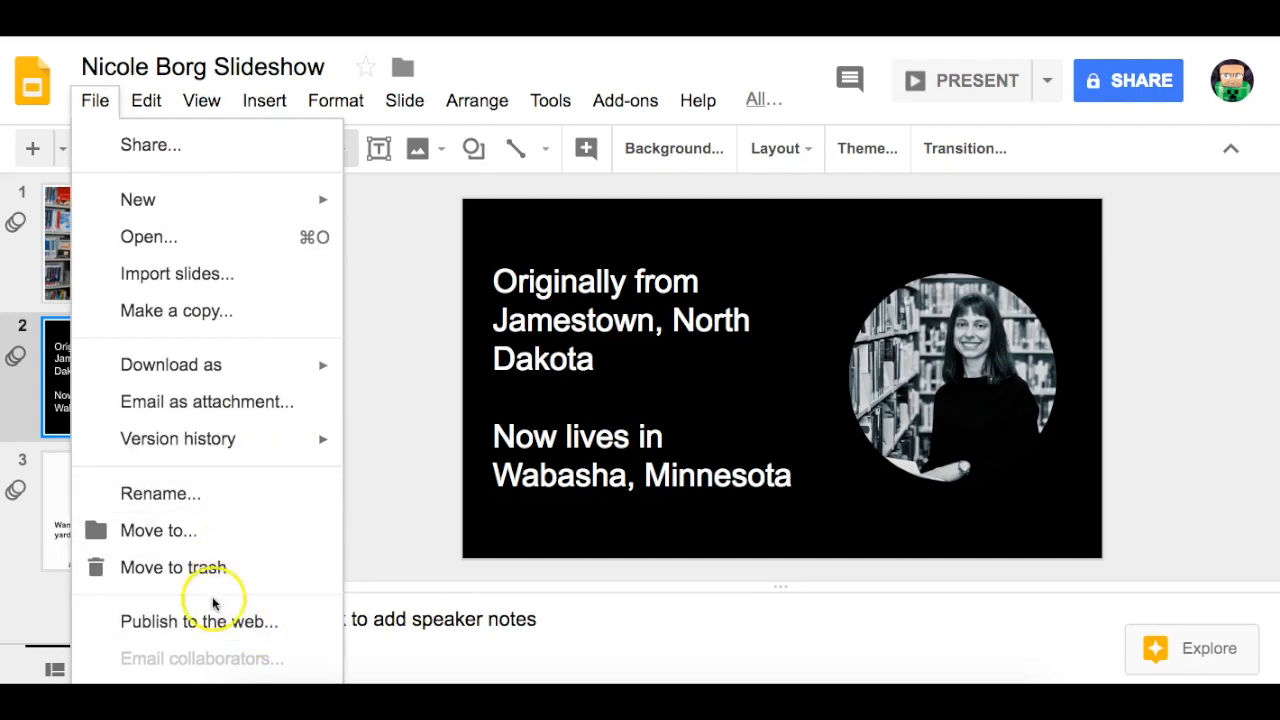
{"action": "left_click", "coordinate": [198, 620]}
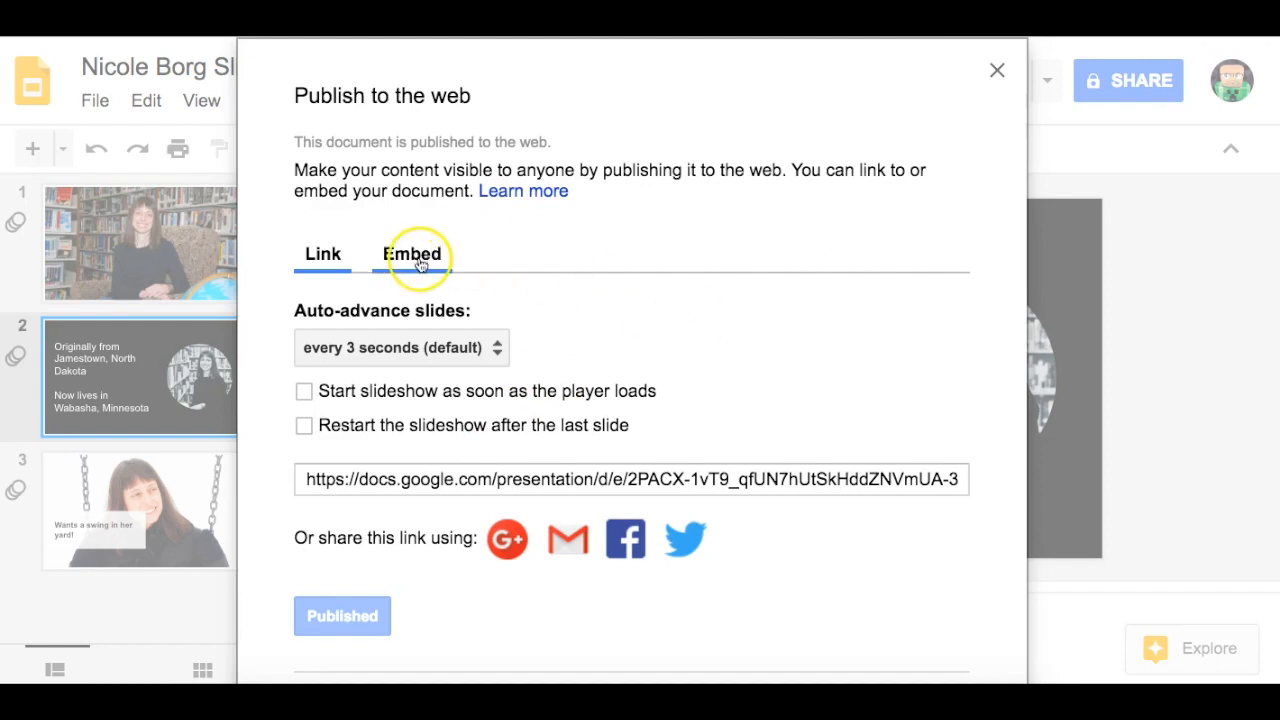
{"action": "left_click", "coordinate": [412, 254]}
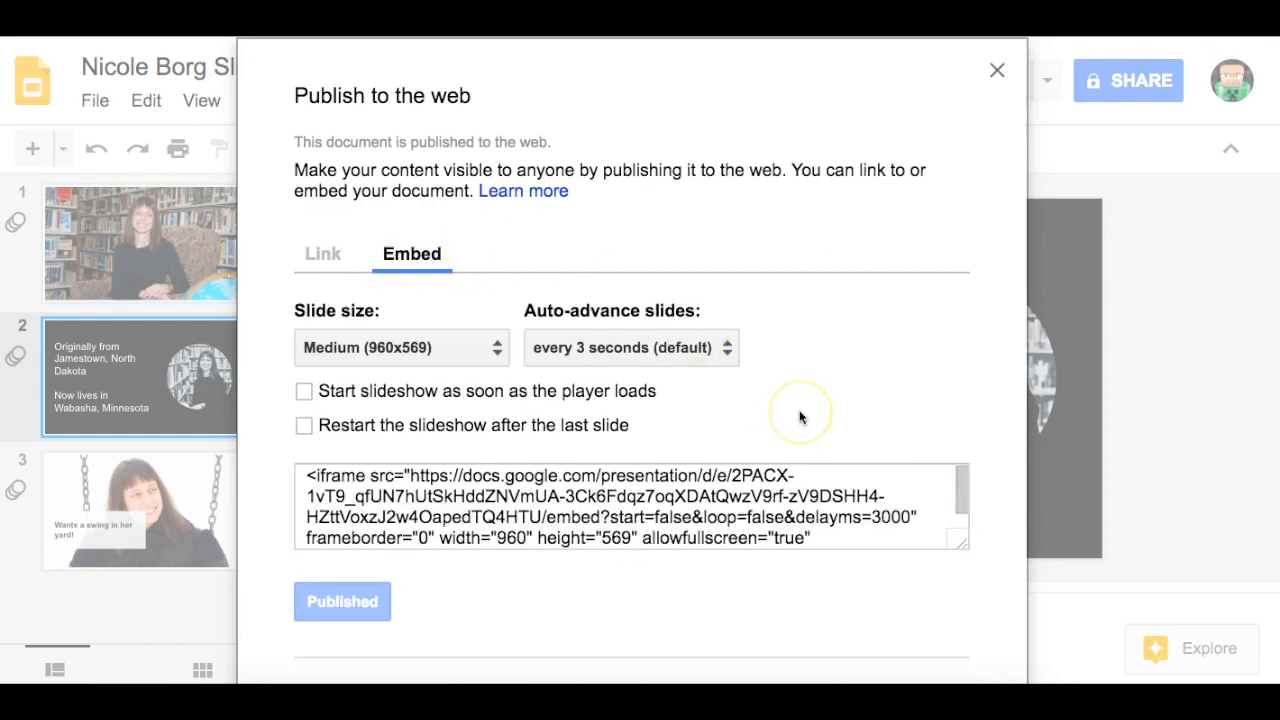
{"action": "mouse_move", "coordinate": [480, 348]}
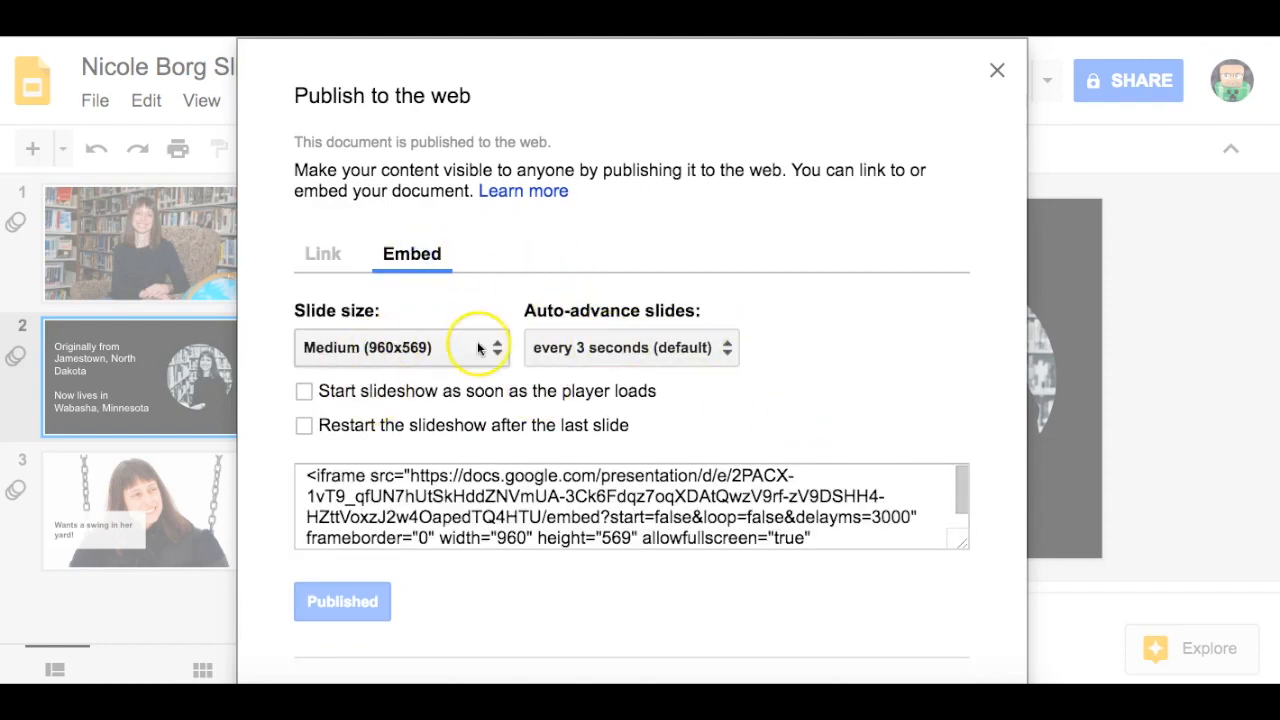
{"action": "mouse_move", "coordinate": [684, 366]}
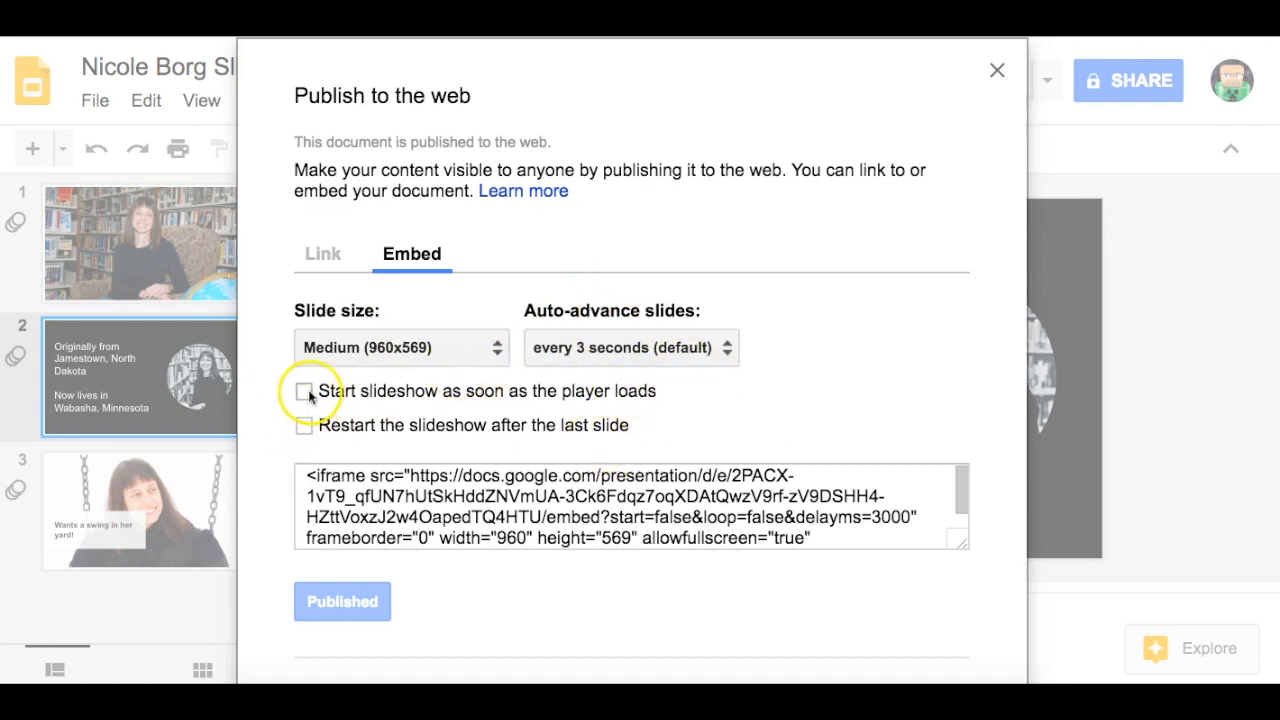
Set the slideshow to autostart and restart after the last slide, then copy the iframe code.
{"action": "left_click", "coordinate": [304, 390]}
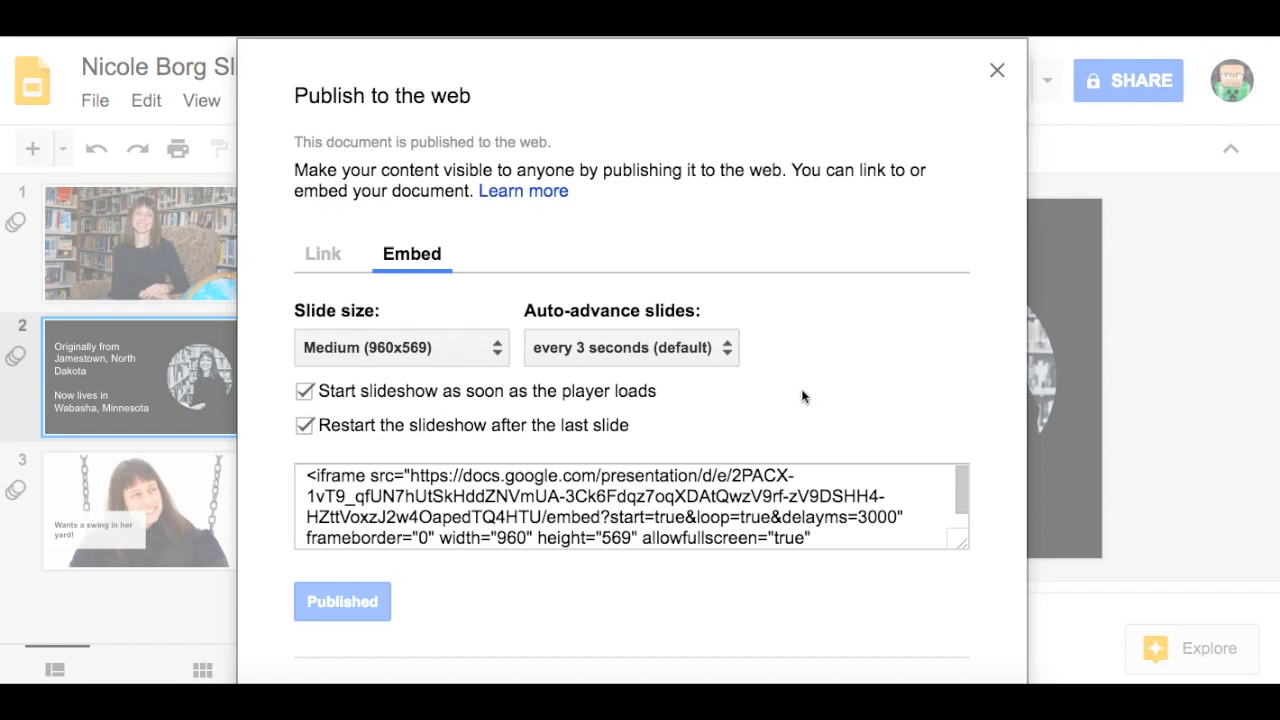
{"action": "mouse_move", "coordinate": [624, 482]}
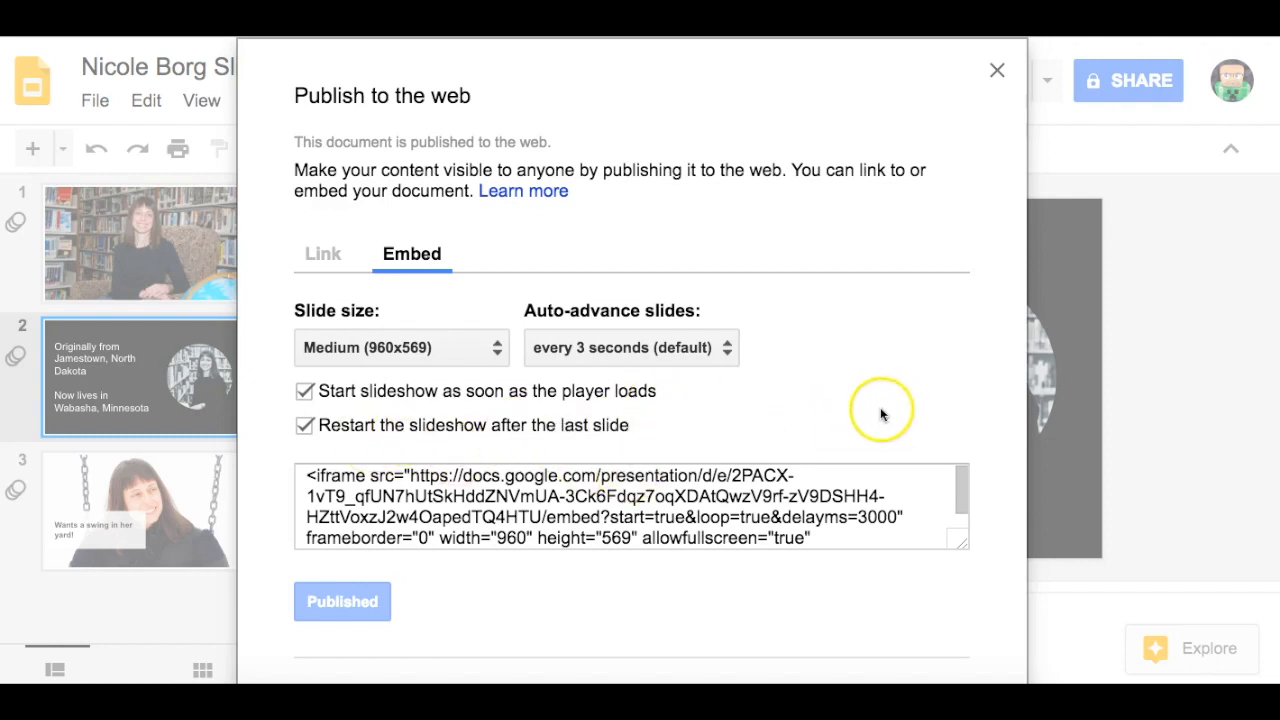
{"action": "left_click", "coordinate": [616, 516]}
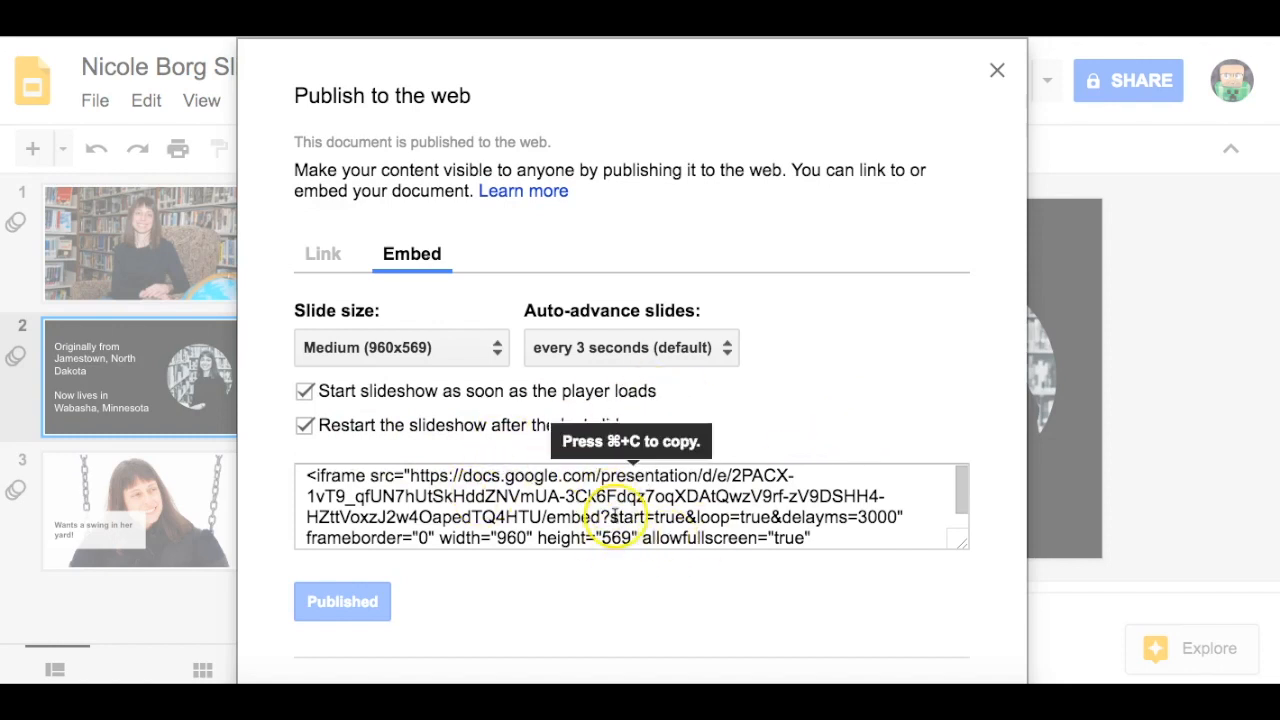
{"action": "left_click", "coordinate": [620, 516]}
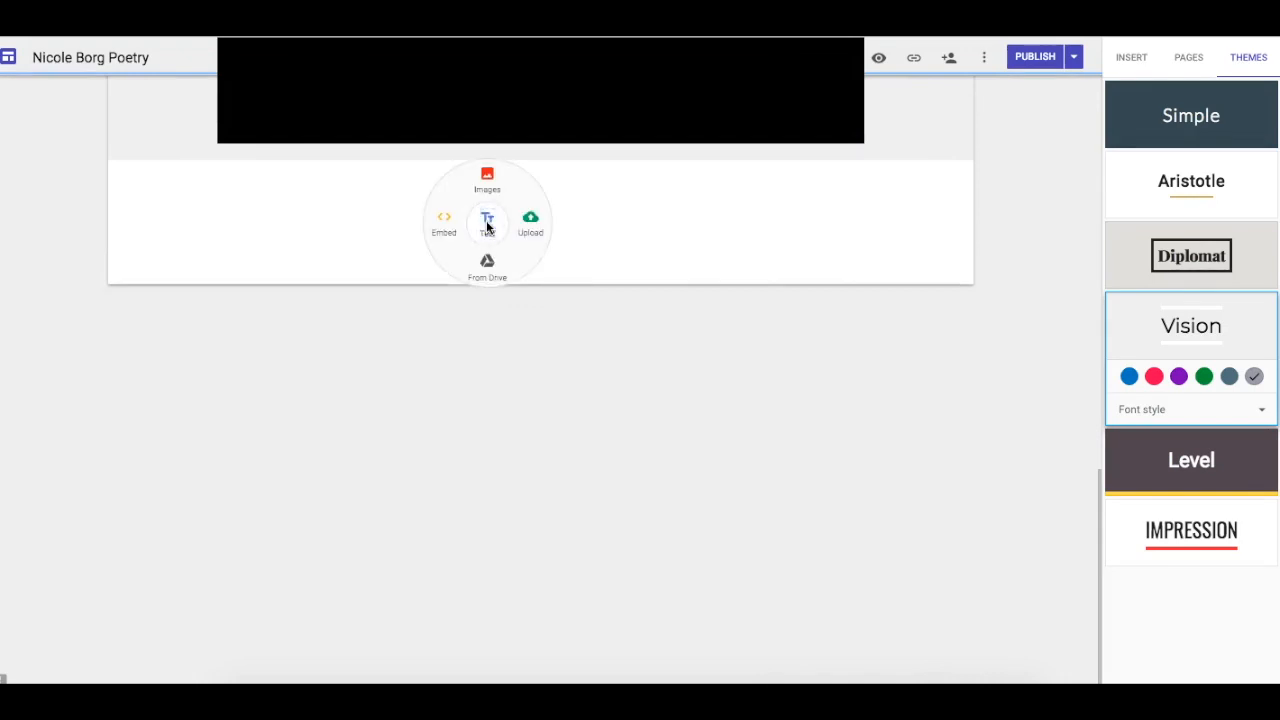
{"action": "mouse_move", "coordinate": [650, 252]}
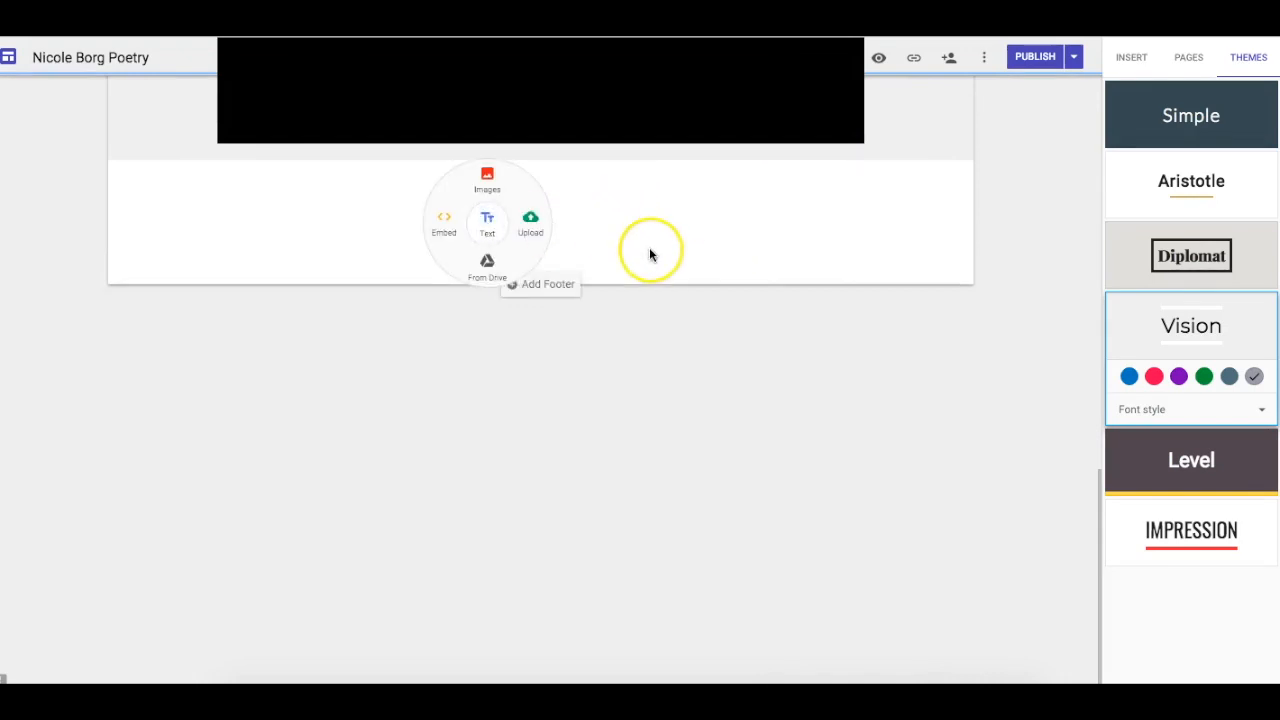
Embed the pasted slideshow iframe code into the Nicole Borg Poetry site page.
{"action": "left_click", "coordinate": [1132, 56]}
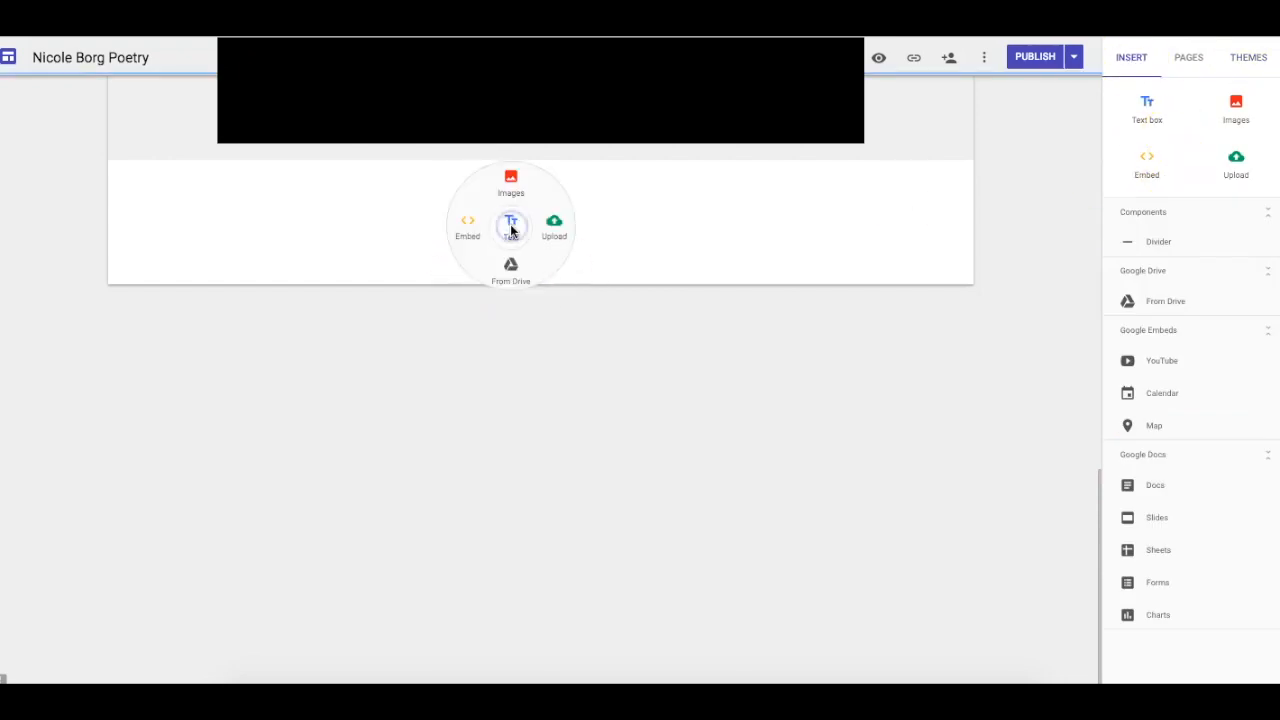
{"action": "left_click", "coordinate": [468, 224]}
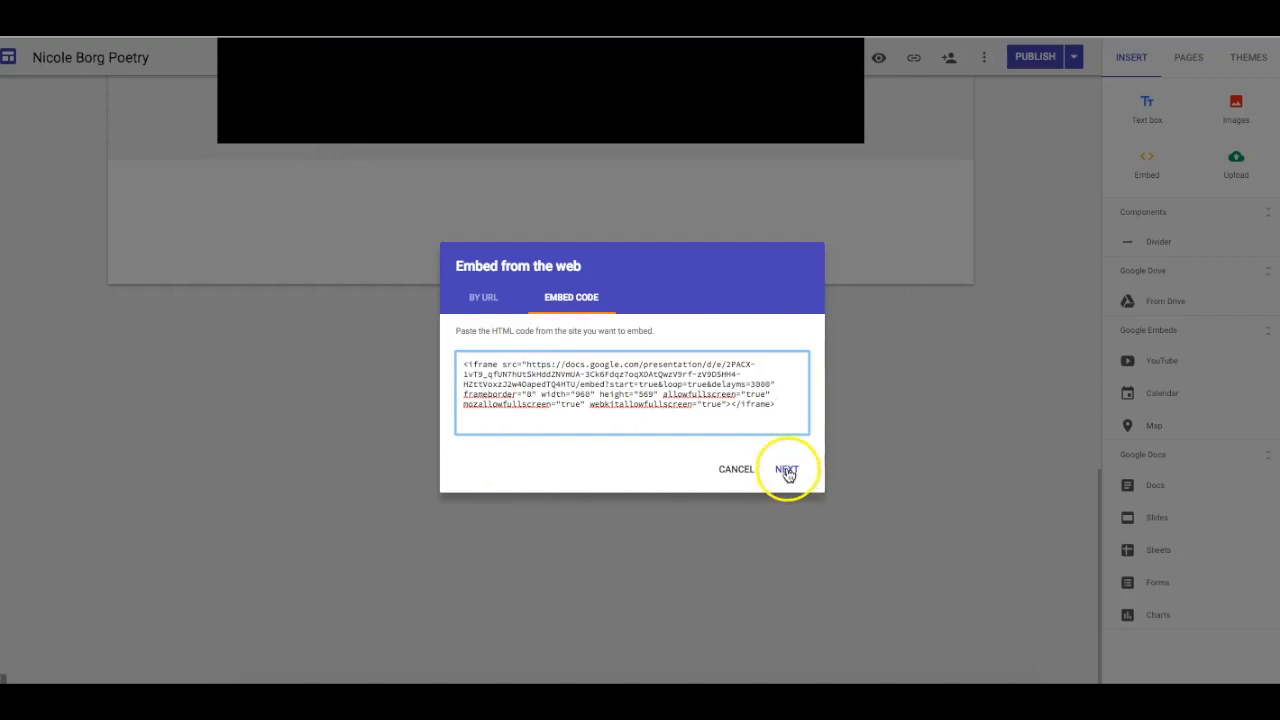
{"action": "left_click", "coordinate": [788, 468]}
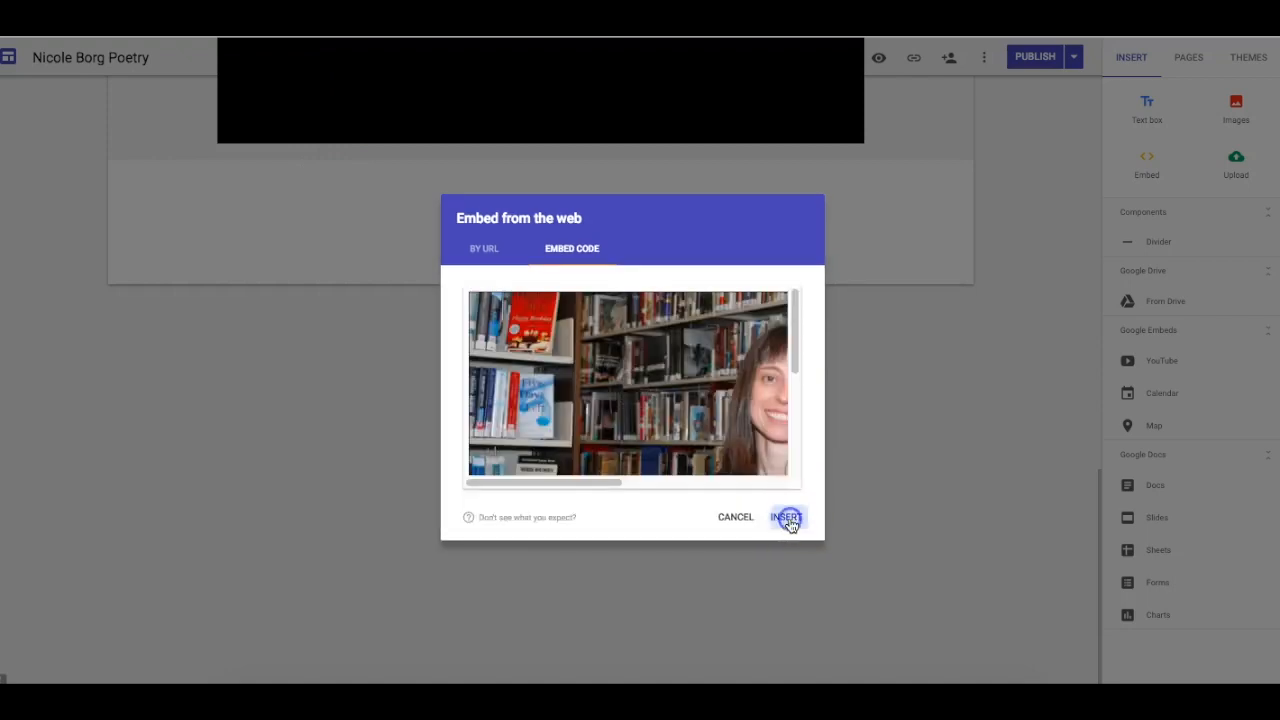
{"action": "left_click", "coordinate": [788, 516]}
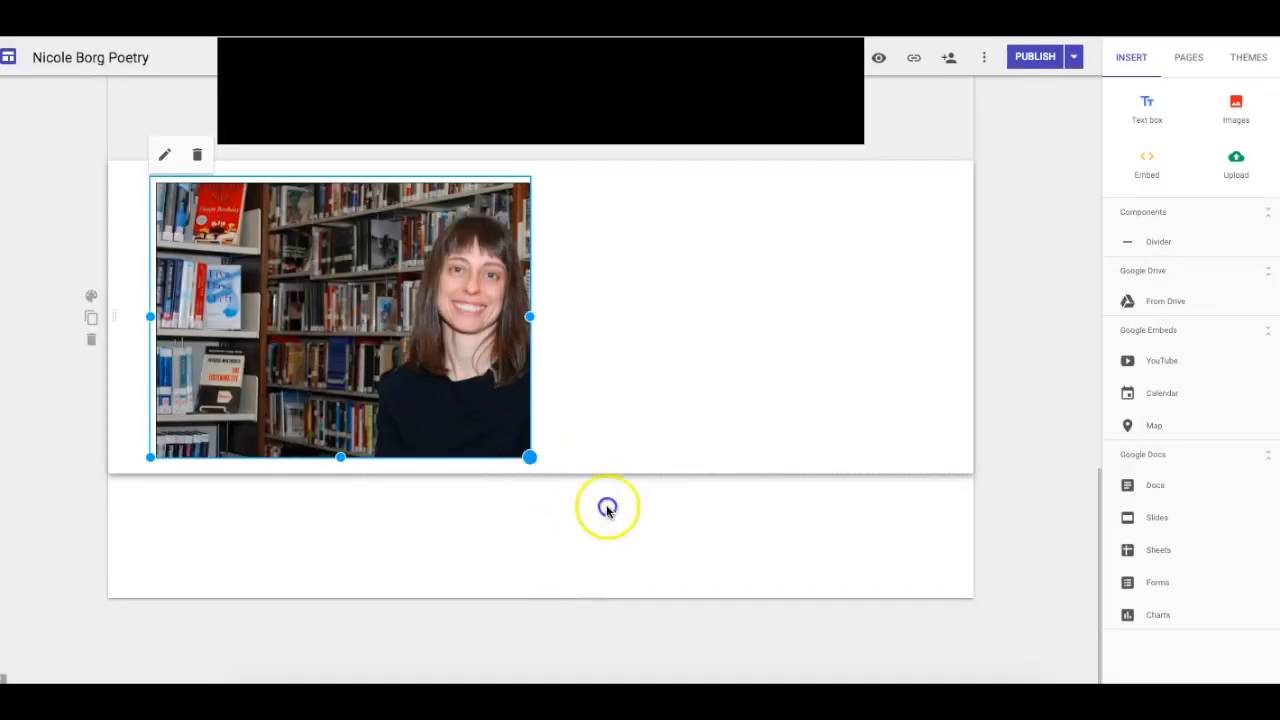
Enlarge the embedded slideshow on the page, toolbar still showing along the bottom.
{"action": "left_click_drag", "start_coordinate": [530, 458], "coordinate": [864, 568]}
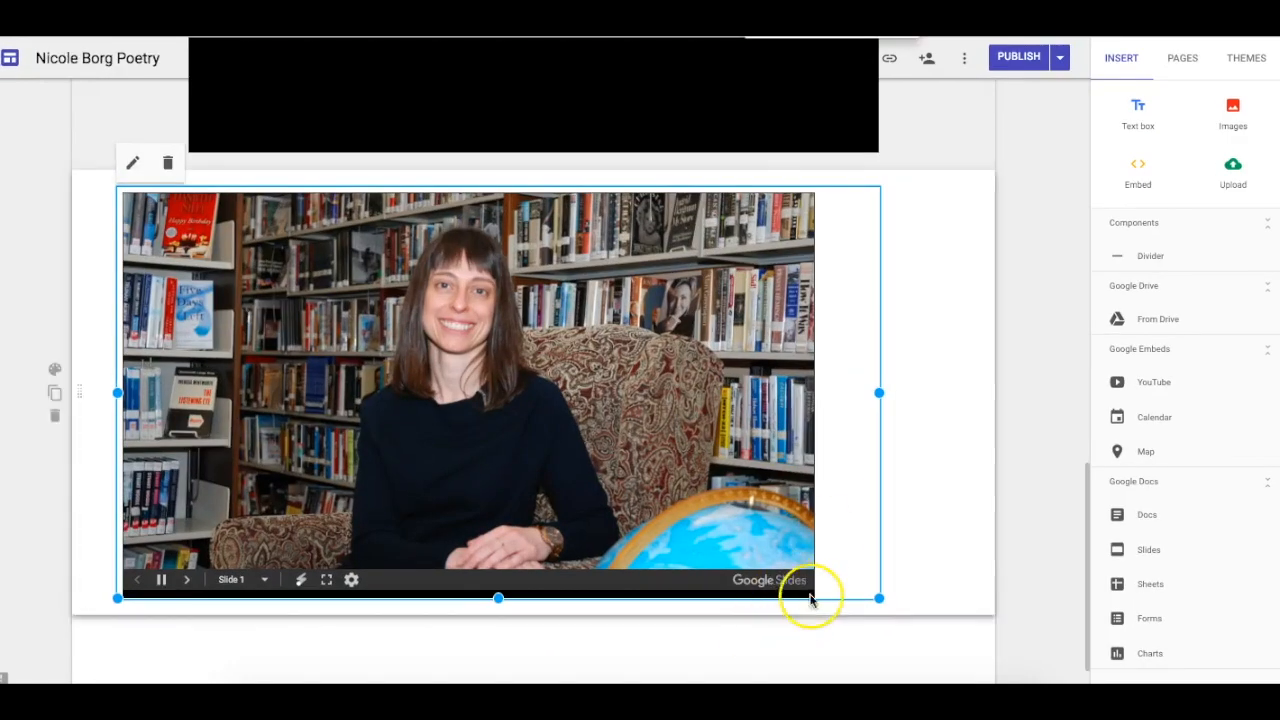
{"action": "left_click", "coordinate": [188, 580]}
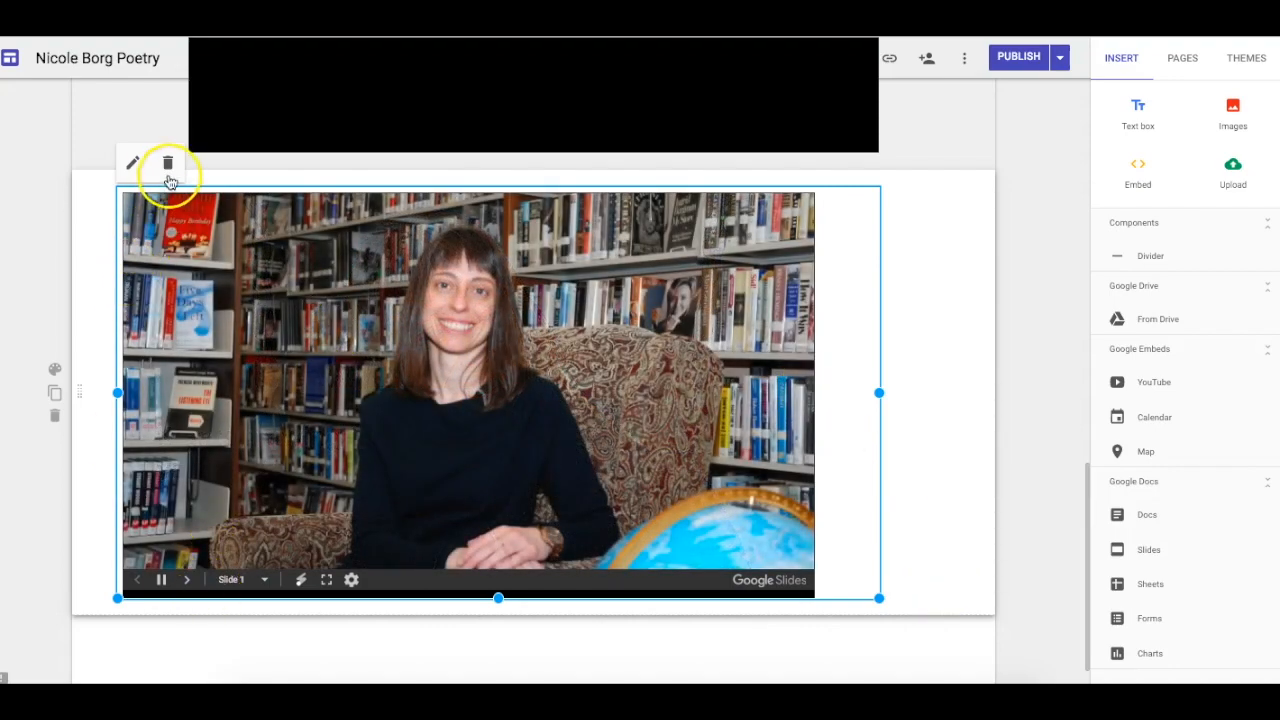
Delete the embedded slideshow and review the Docs note about adding &rm=minimal after delayms.
{"action": "left_click", "coordinate": [170, 164]}
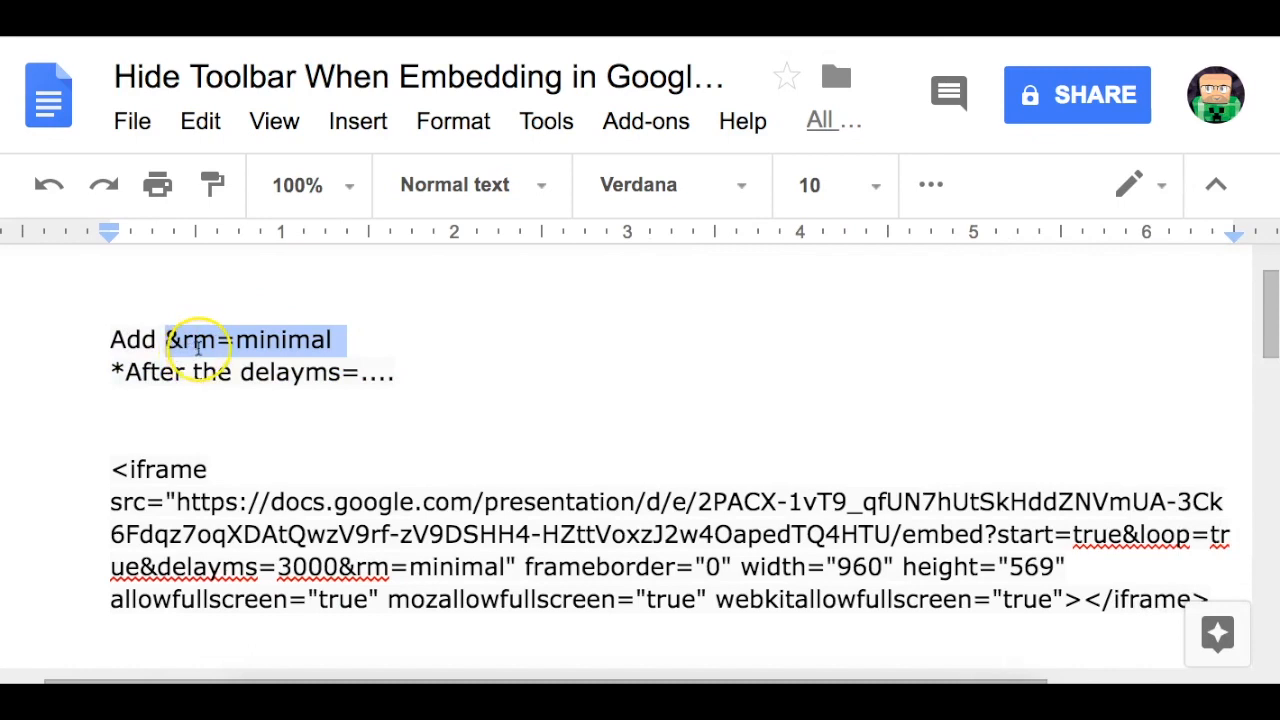
{"action": "left_click", "coordinate": [484, 330]}
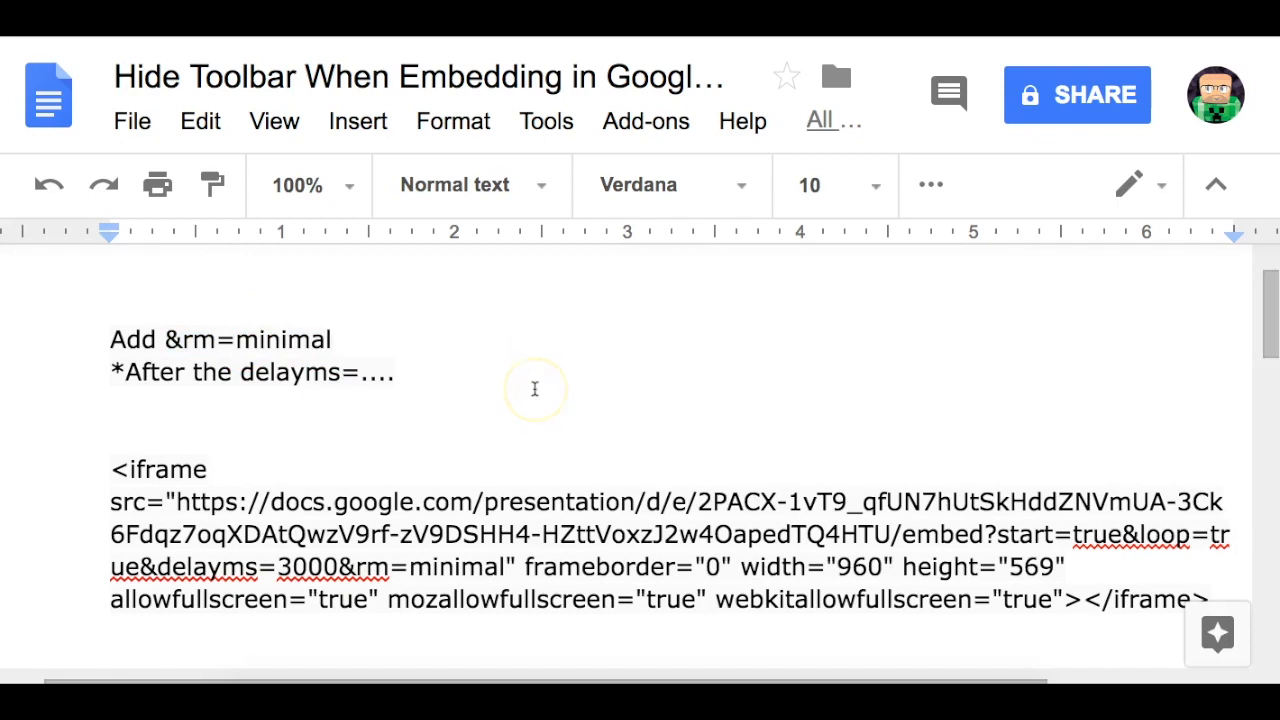
{"action": "scroll", "scroll_direction": "down", "scroll_amount": 3}
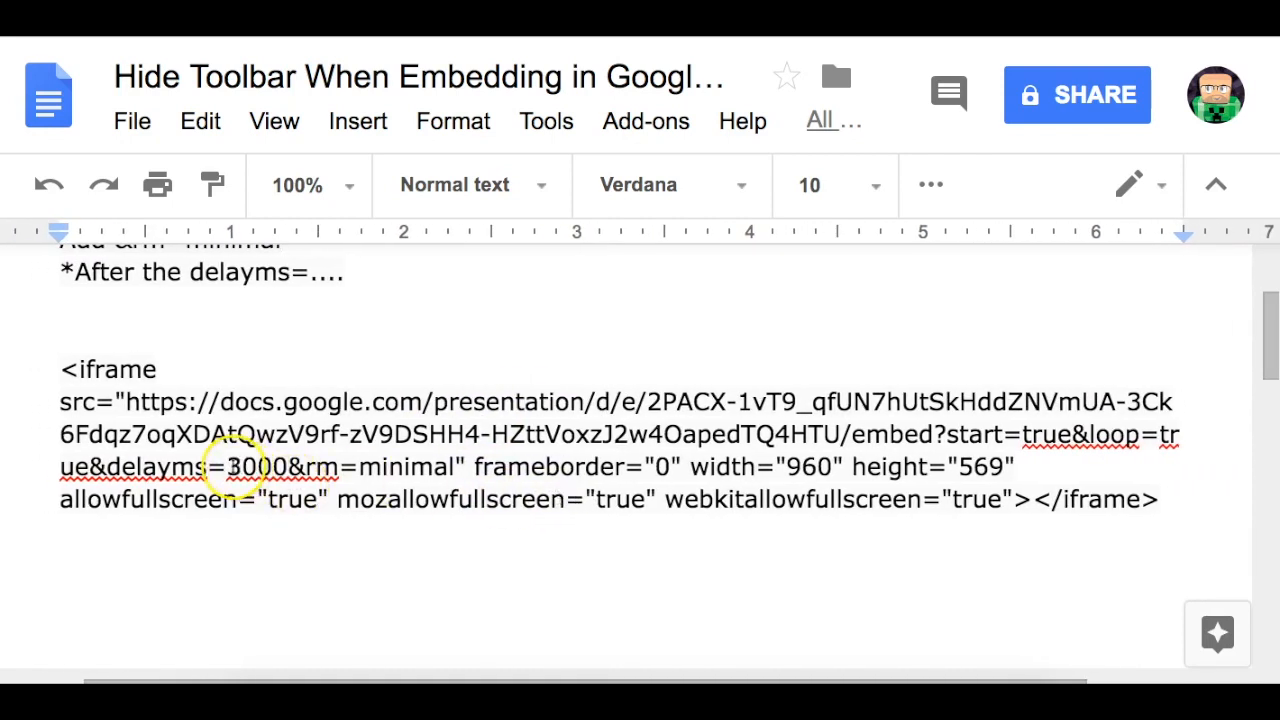
Mark &rm=minimal after delayms=3000 in the iframe code, then select and copy the entire code.
{"action": "double_click", "coordinate": [248, 468]}
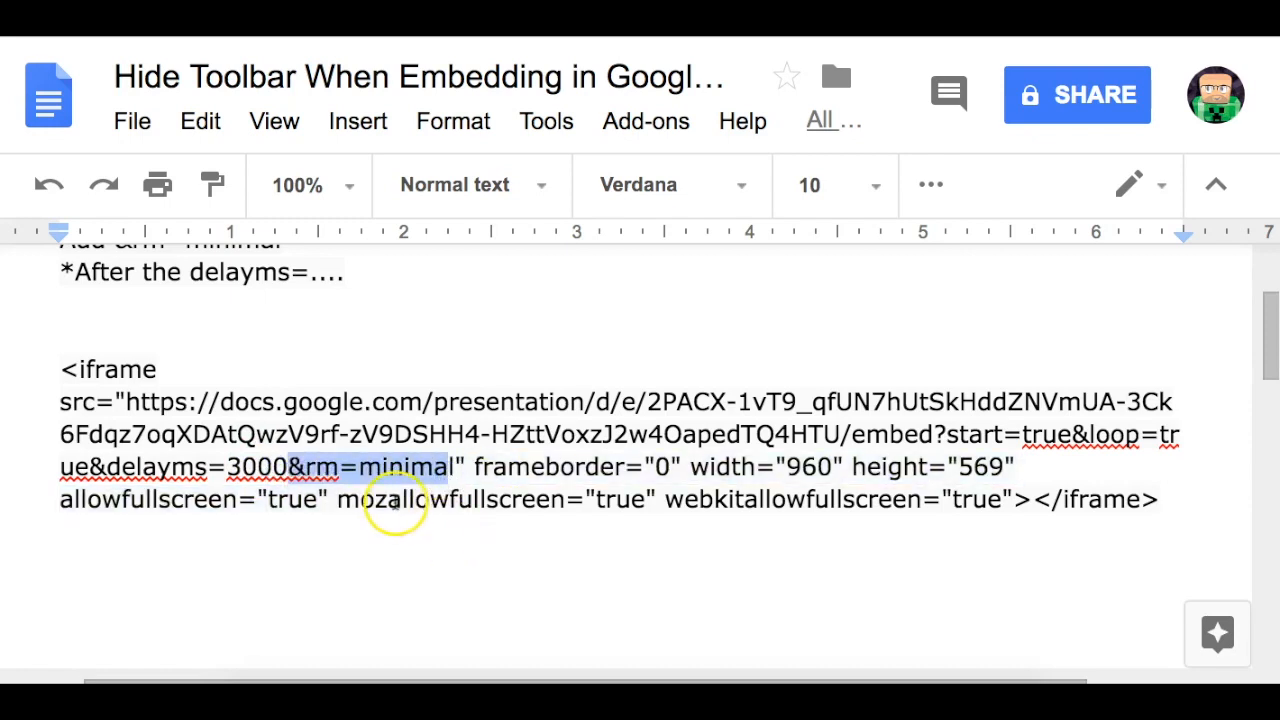
{"action": "left_click", "coordinate": [400, 536]}
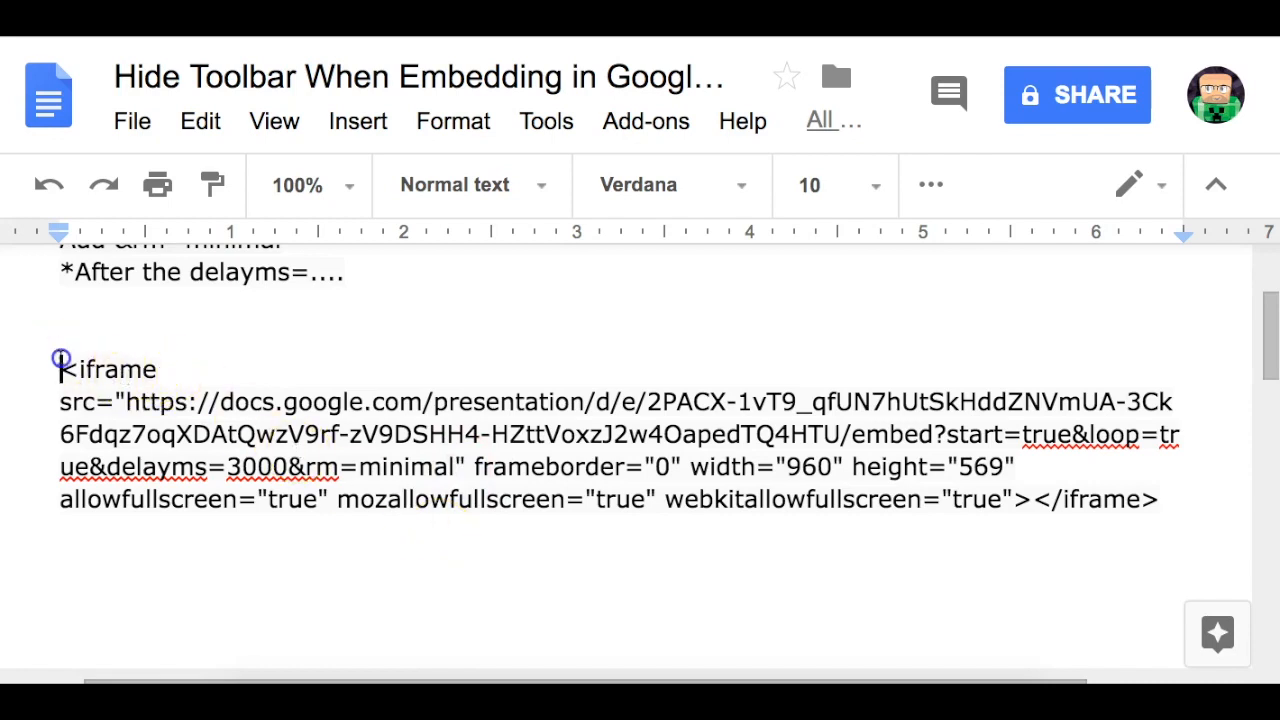
{"action": "left_click_drag", "start_coordinate": [60, 368], "coordinate": [1156, 500]}
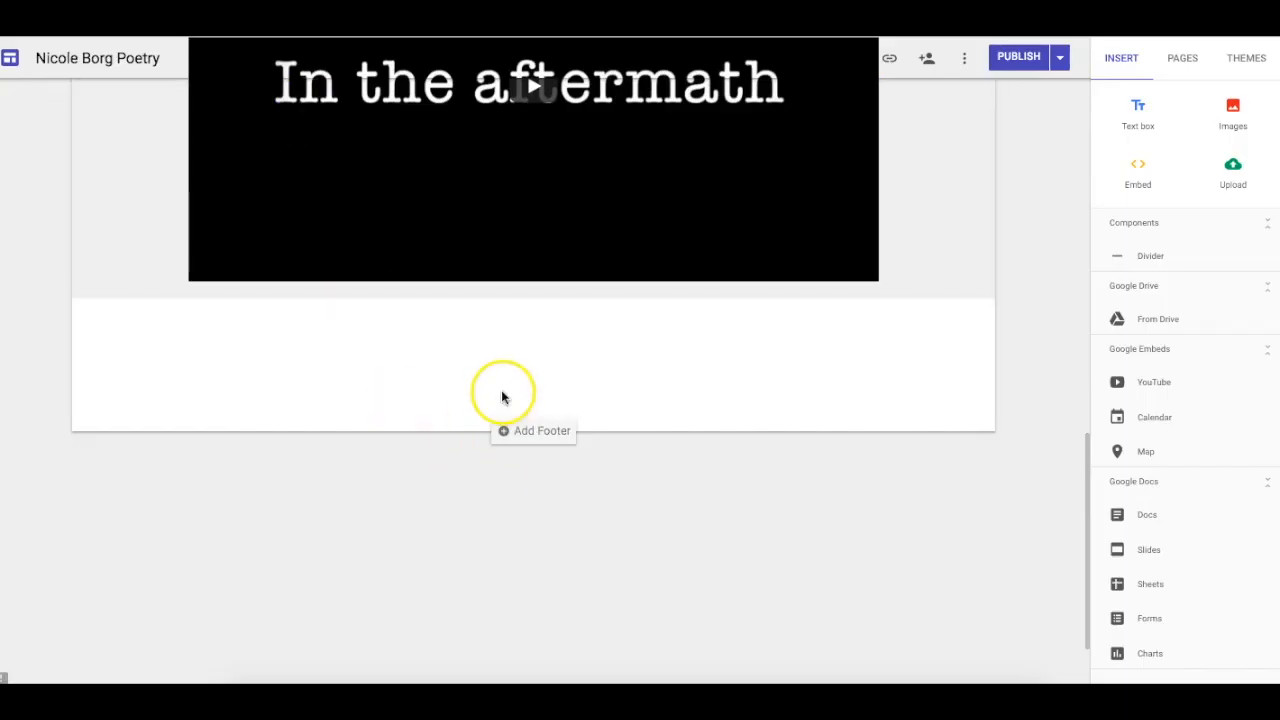
Embed the modified iframe code with &rm=minimal into the Sites page.
{"action": "left_click", "coordinate": [1136, 170]}
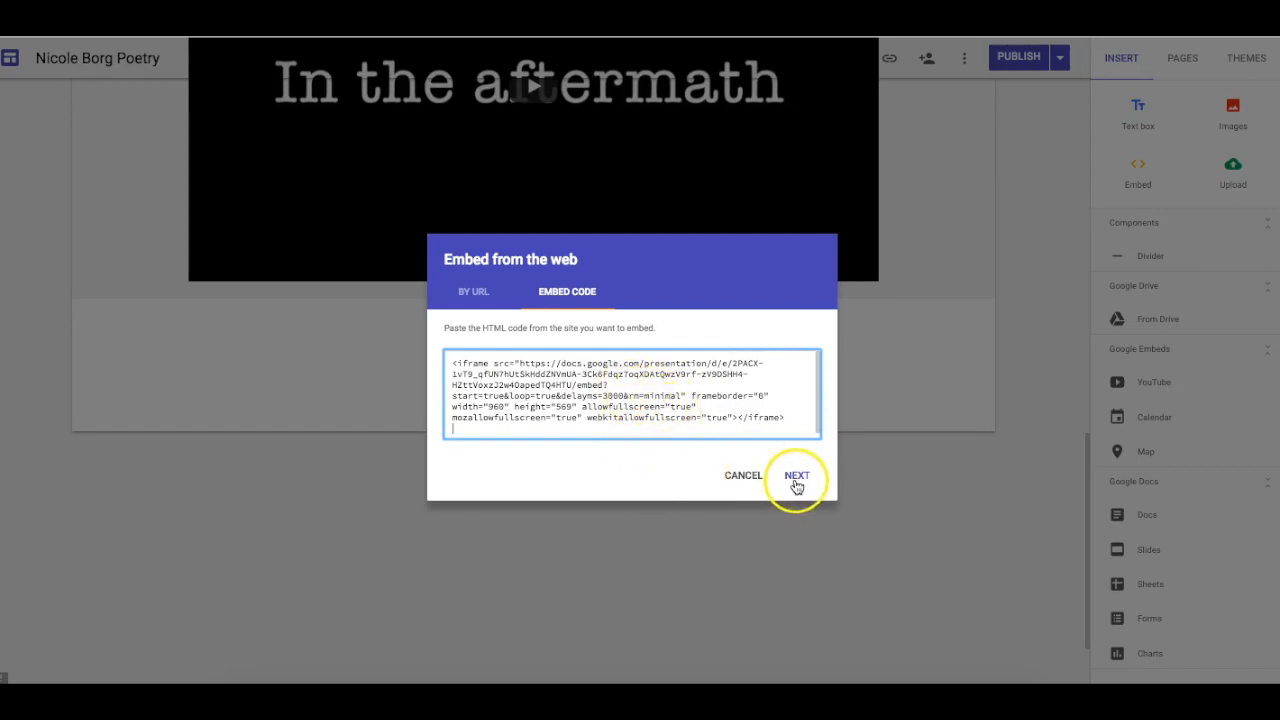
{"action": "left_click", "coordinate": [796, 476]}
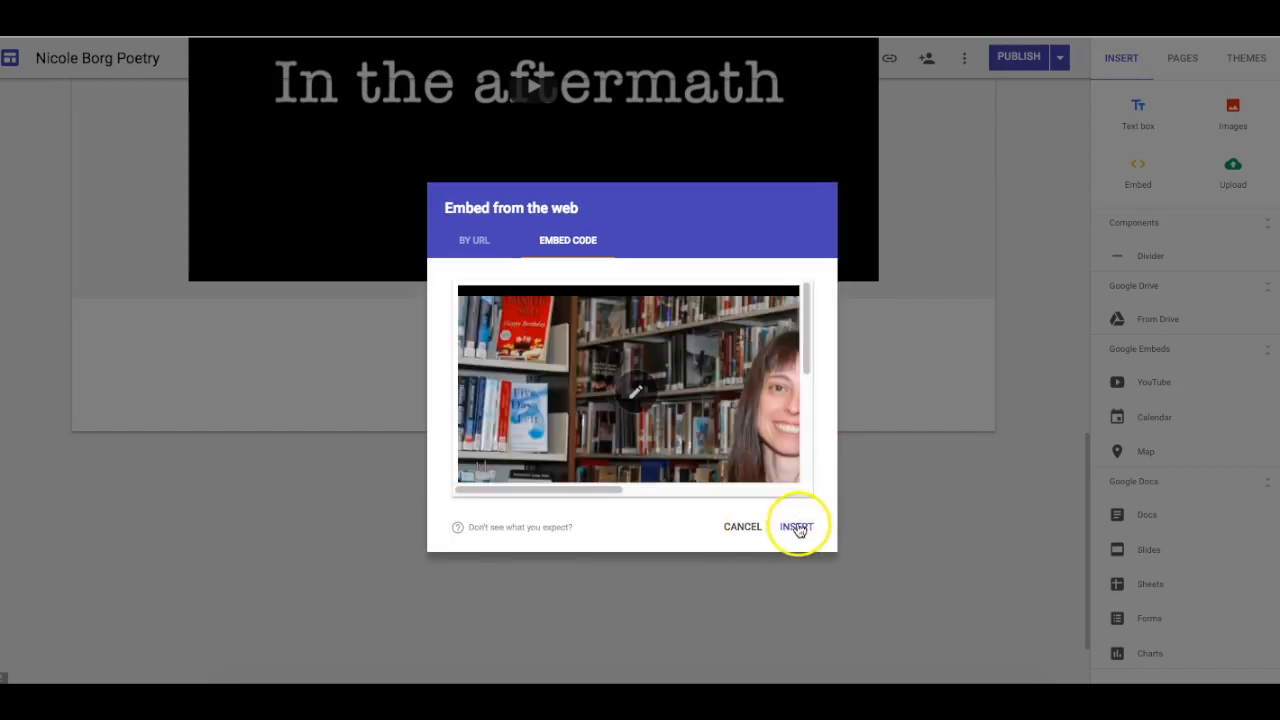
{"action": "left_click", "coordinate": [800, 528]}
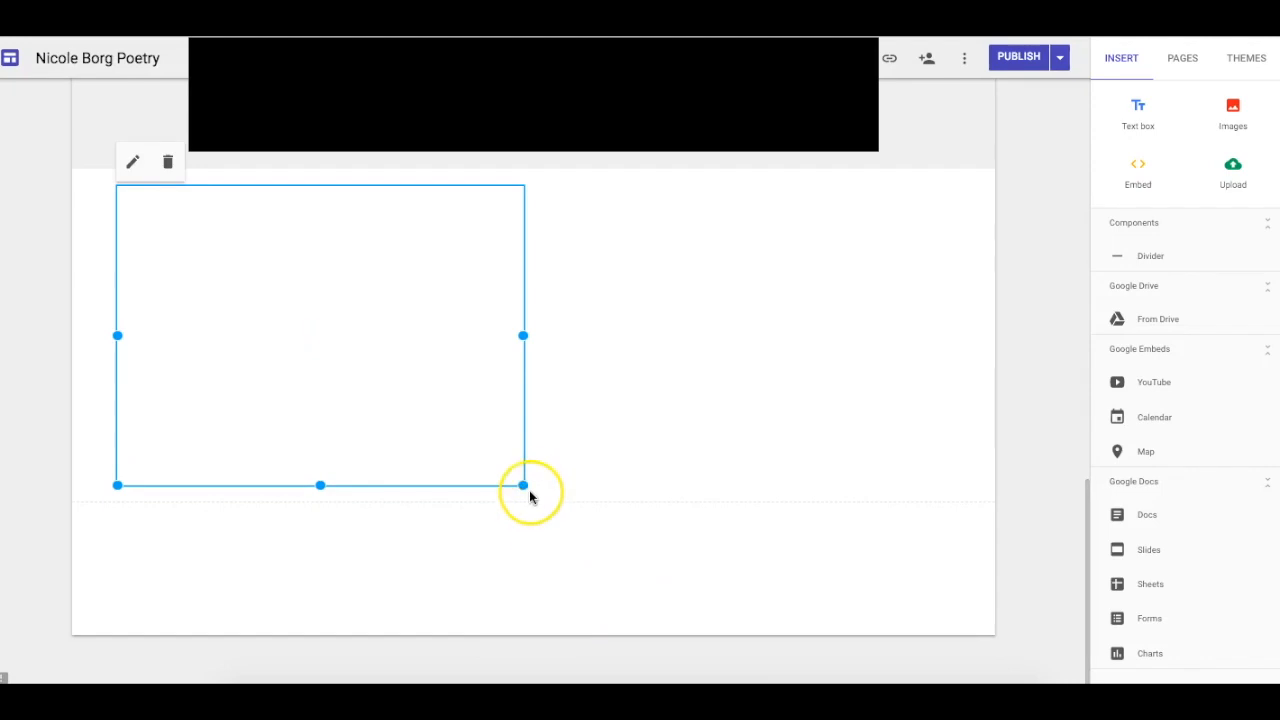
Resize the embed box so it fits the toolbar-free slideshow.
{"action": "left_click_drag", "start_coordinate": [522, 486], "coordinate": [968, 664]}
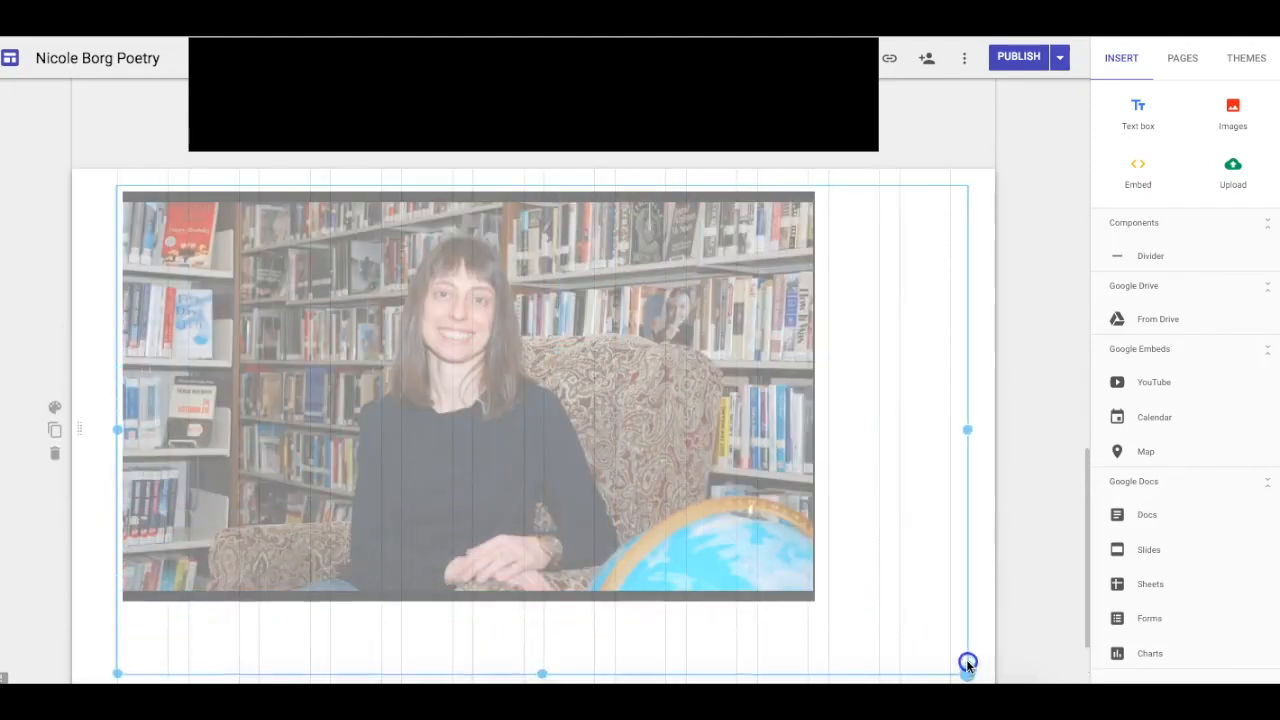
{"action": "left_click_drag", "start_coordinate": [968, 664], "coordinate": [878, 620]}
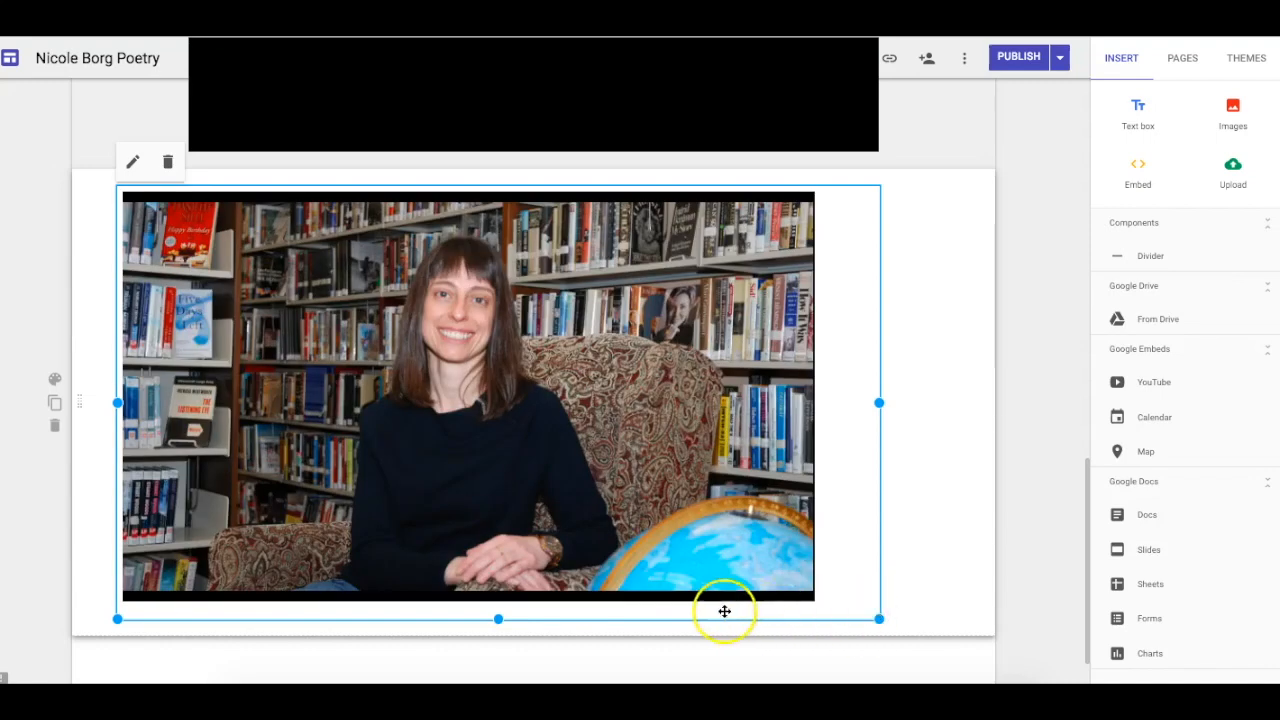
{"action": "mouse_move", "coordinate": [616, 418]}
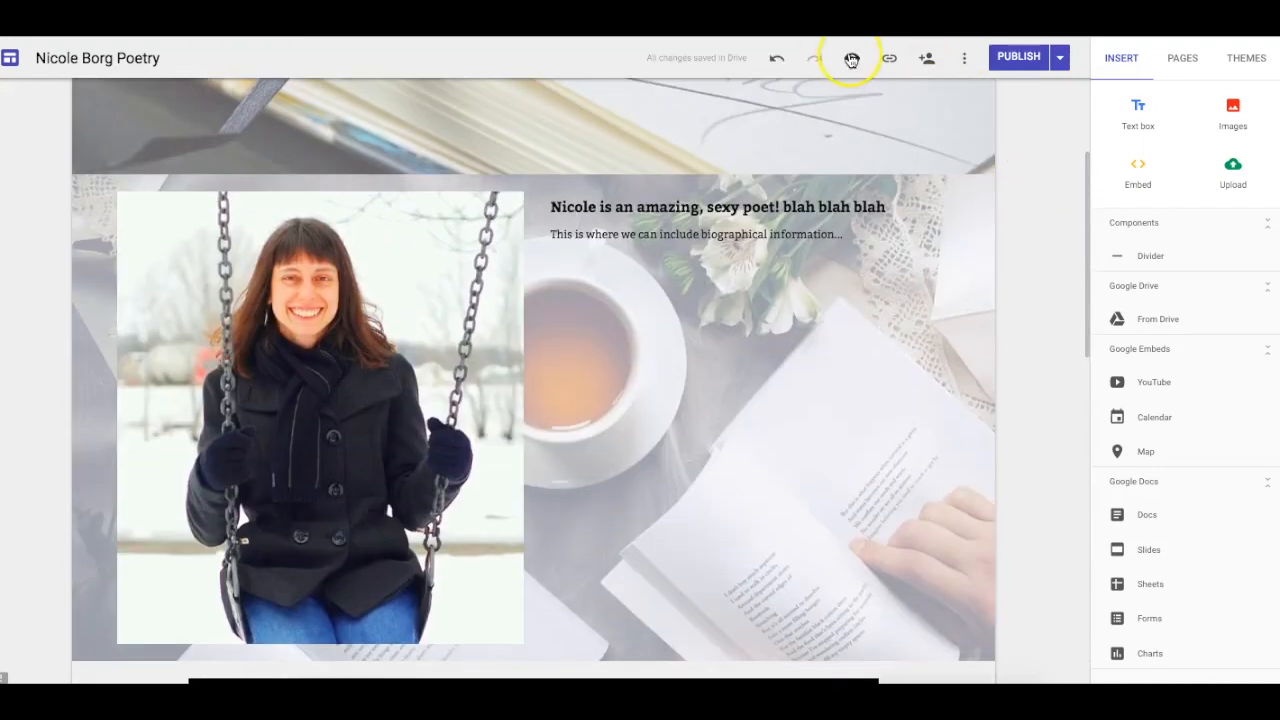
Preview the site showing the slideshow without a bottom toolbar, then enlarge the embed further.
{"action": "left_click", "coordinate": [856, 56]}
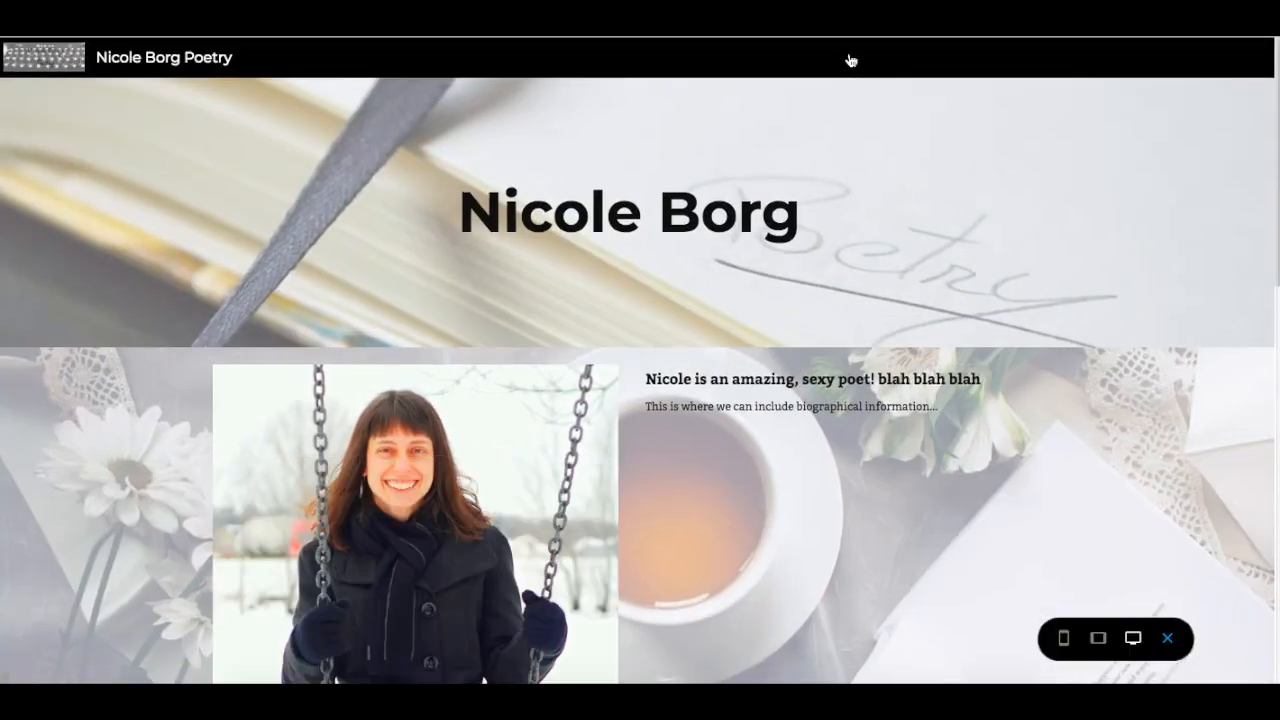
{"action": "scroll", "scroll_direction": "down", "scroll_amount": 3}
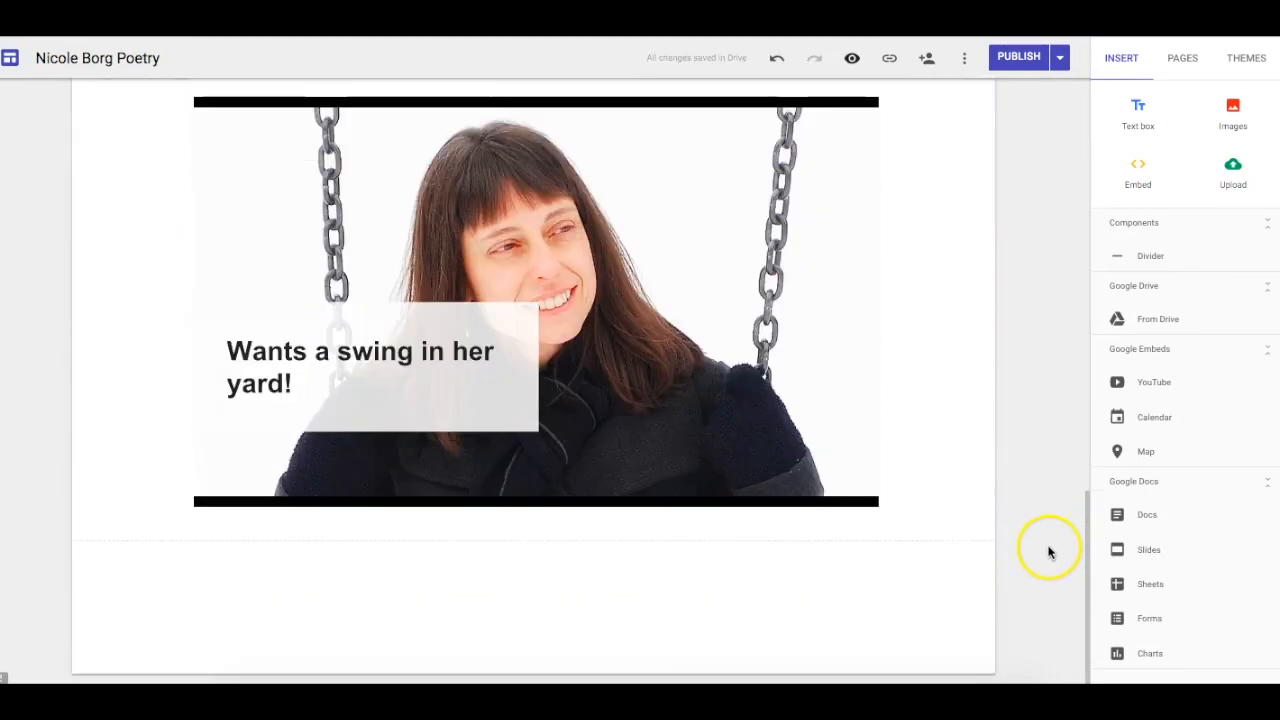
{"action": "left_click", "coordinate": [536, 300]}
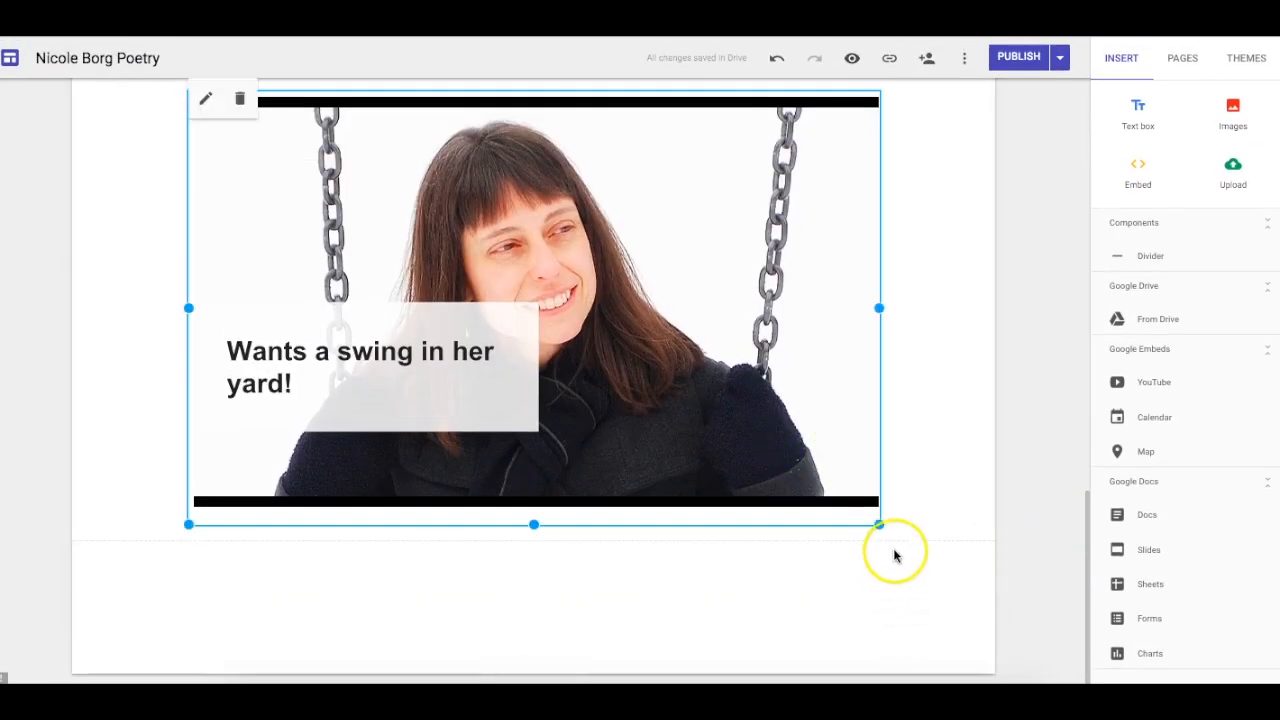
{"action": "left_click_drag", "start_coordinate": [880, 524], "coordinate": [916, 524]}
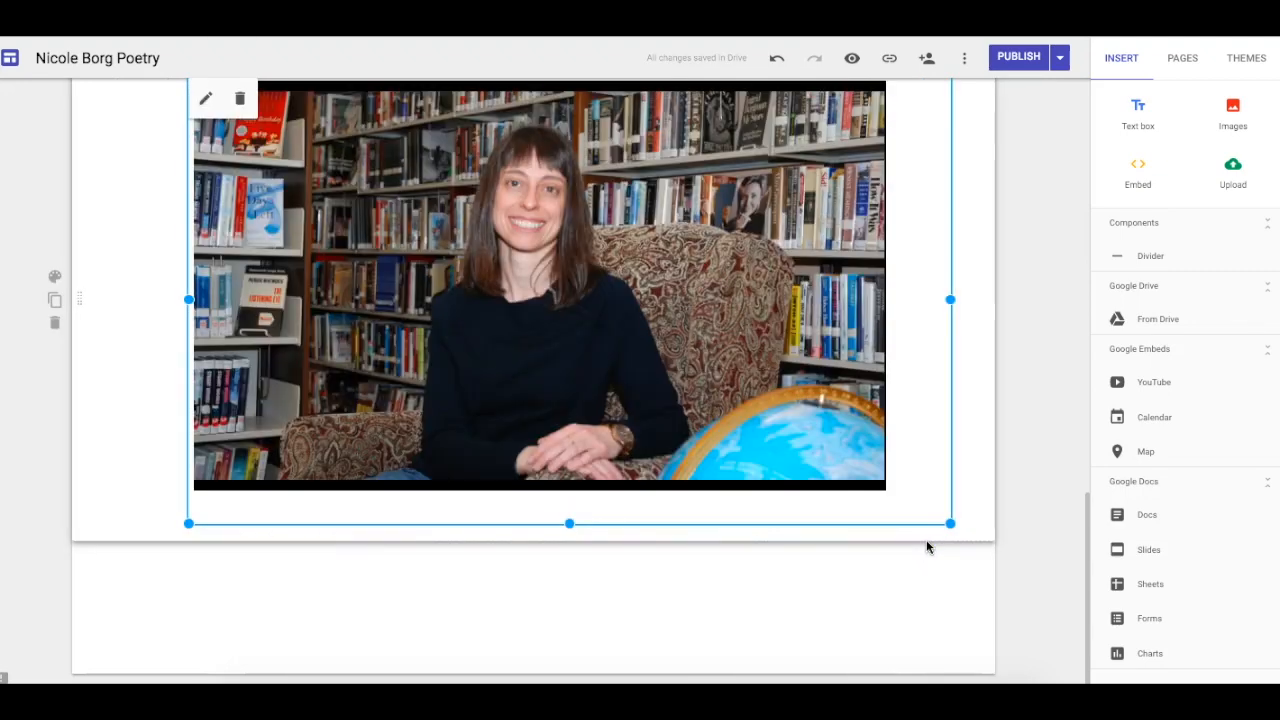
{"action": "mouse_move", "coordinate": [836, 164]}
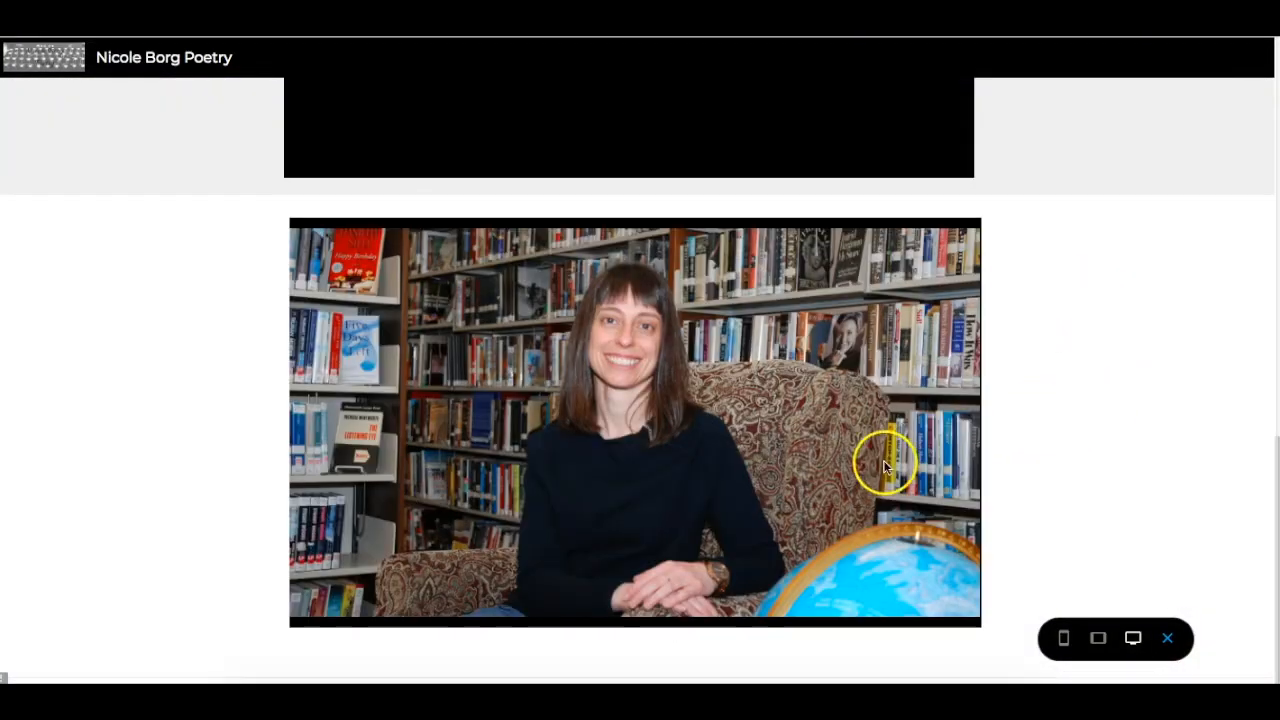
{"action": "mouse_move", "coordinate": [1082, 468]}
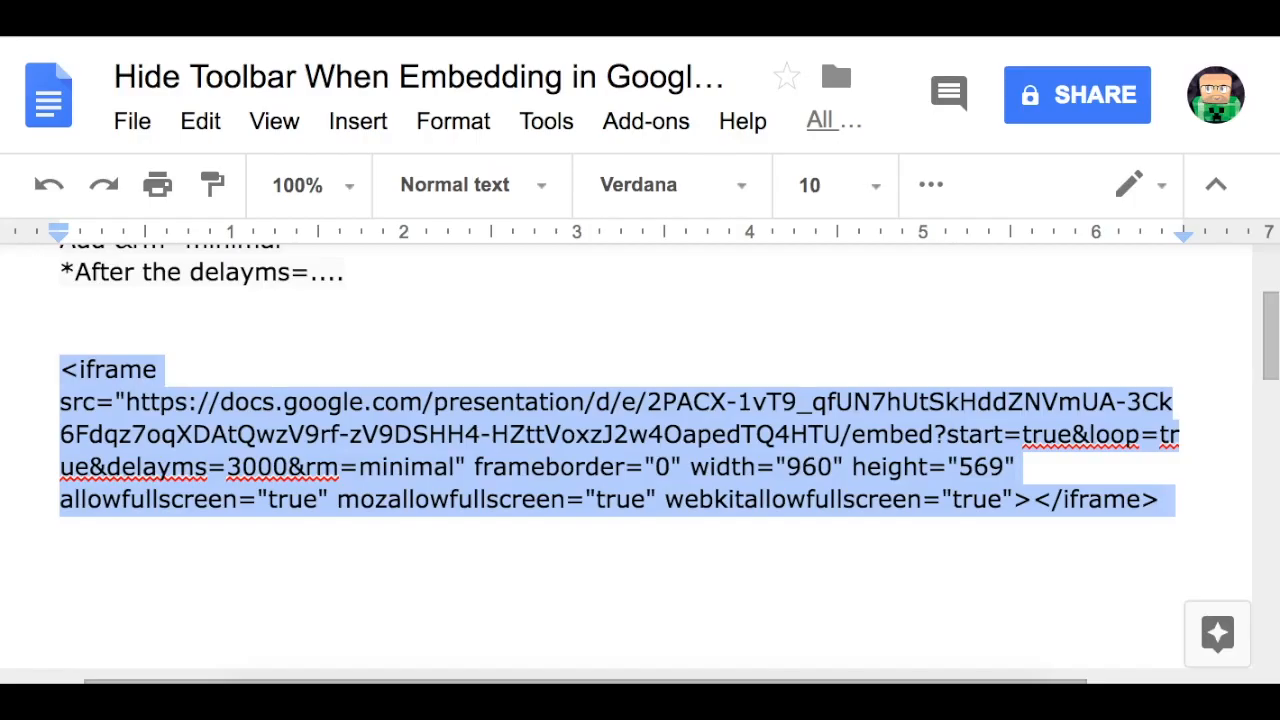
{"action": "left_click", "coordinate": [296, 532]}
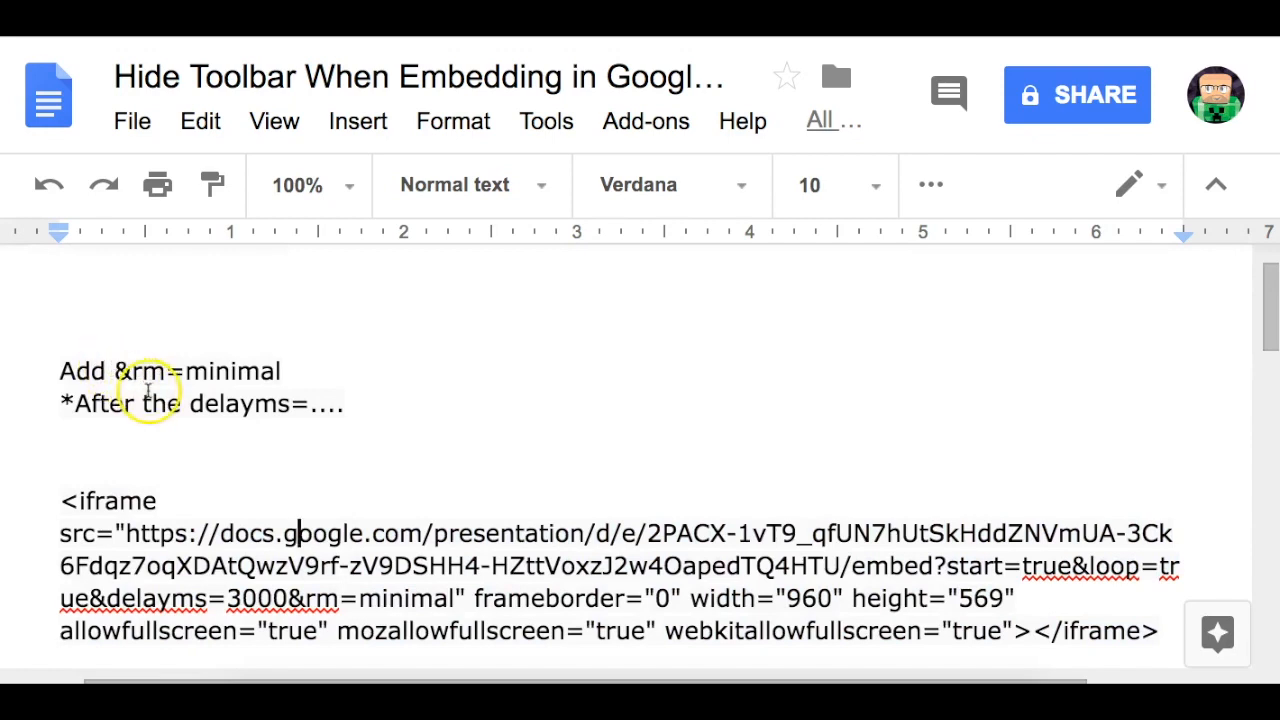
{"action": "mouse_move", "coordinate": [204, 398]}
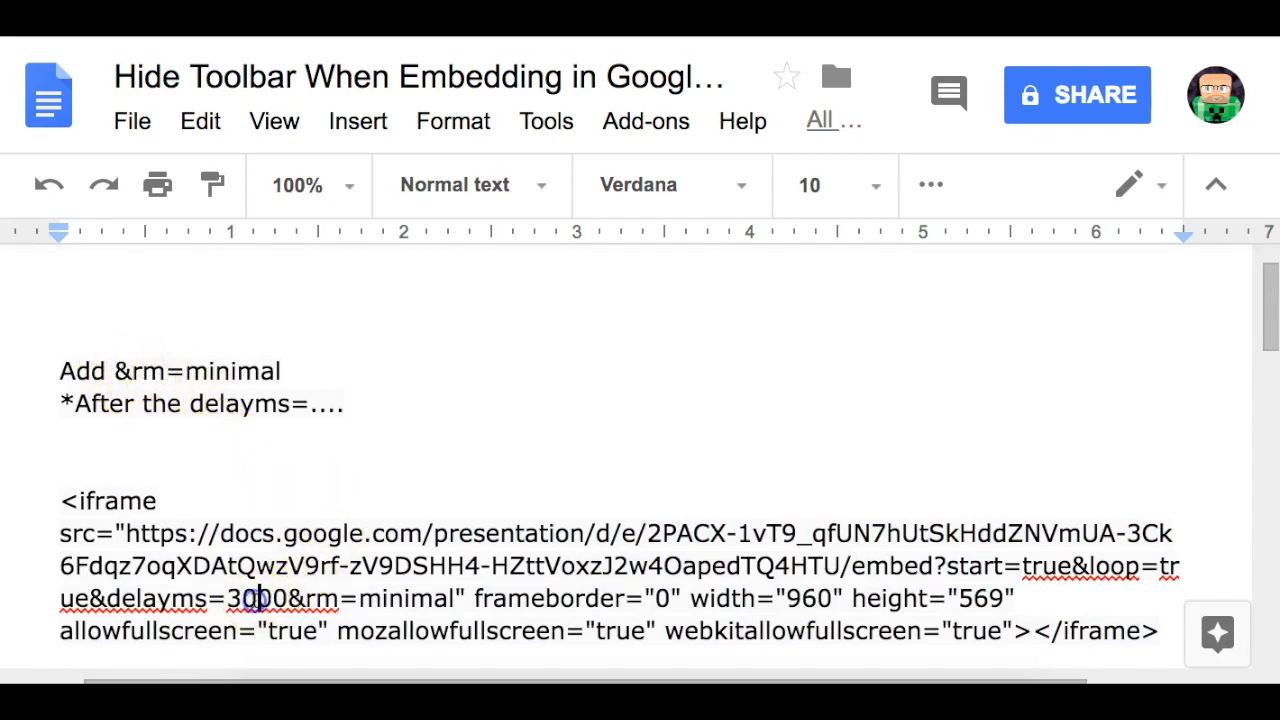
{"action": "mouse_move", "coordinate": [452, 356]}
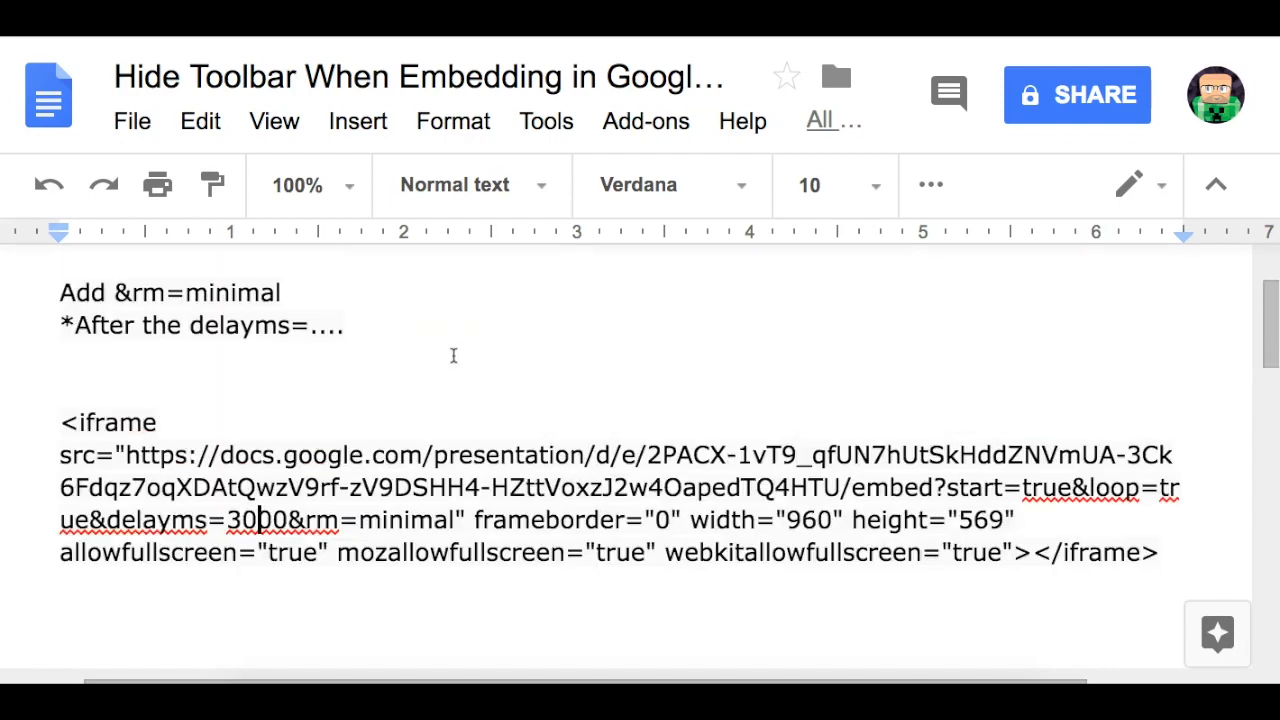
{"action": "scroll", "scroll_direction": "down", "scroll_amount": 3}
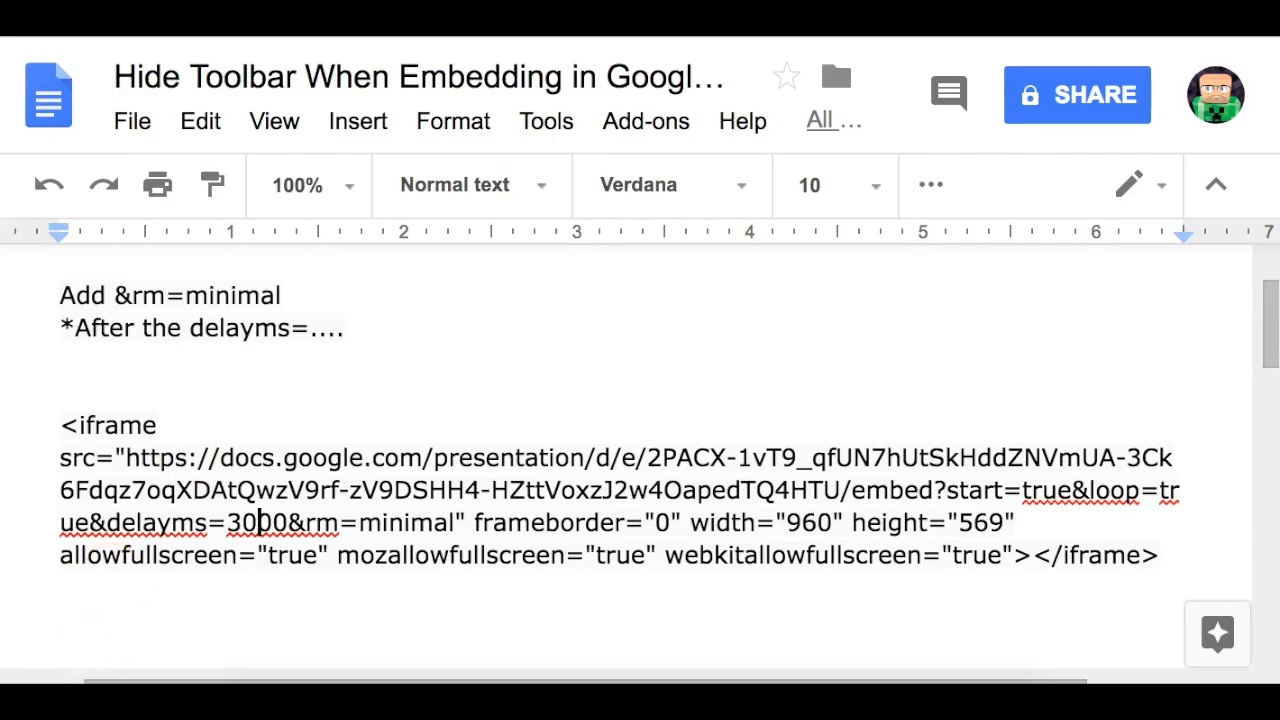